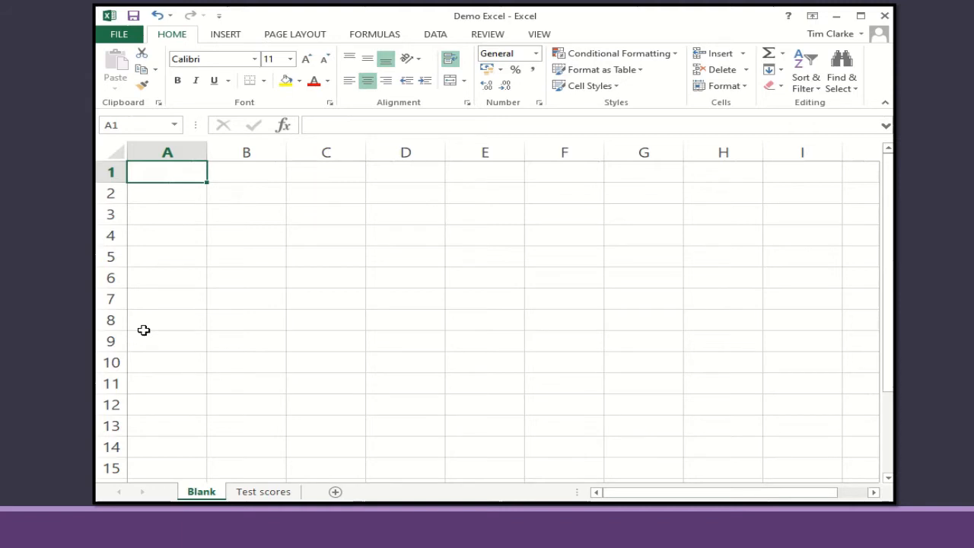
{"action": "mouse_move", "coordinate": [173, 137]}
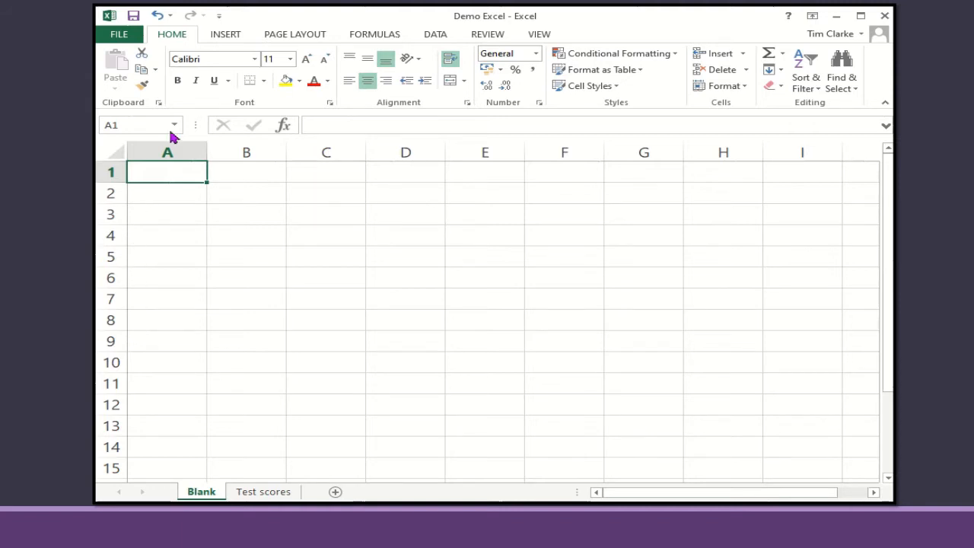
{"action": "mouse_move", "coordinate": [170, 45]}
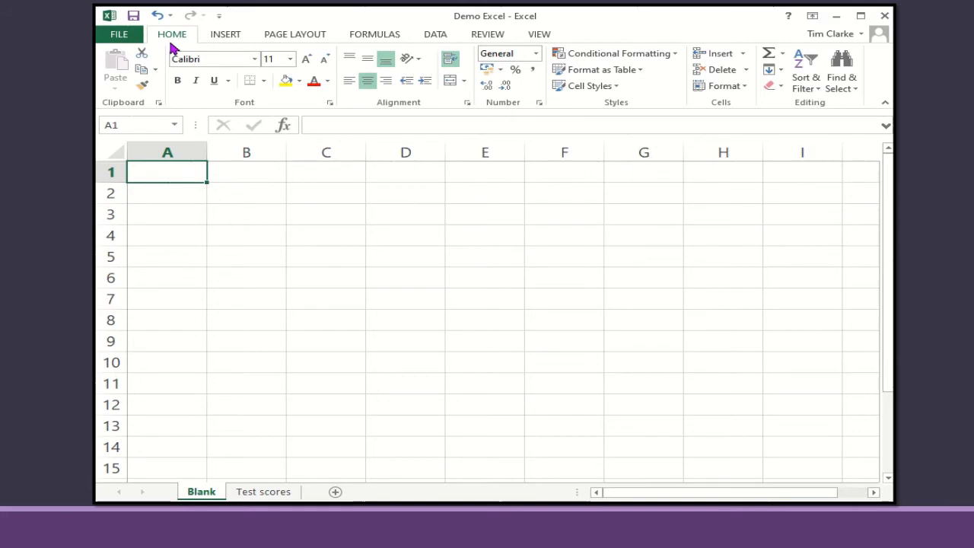
{"action": "mouse_move", "coordinate": [188, 104]}
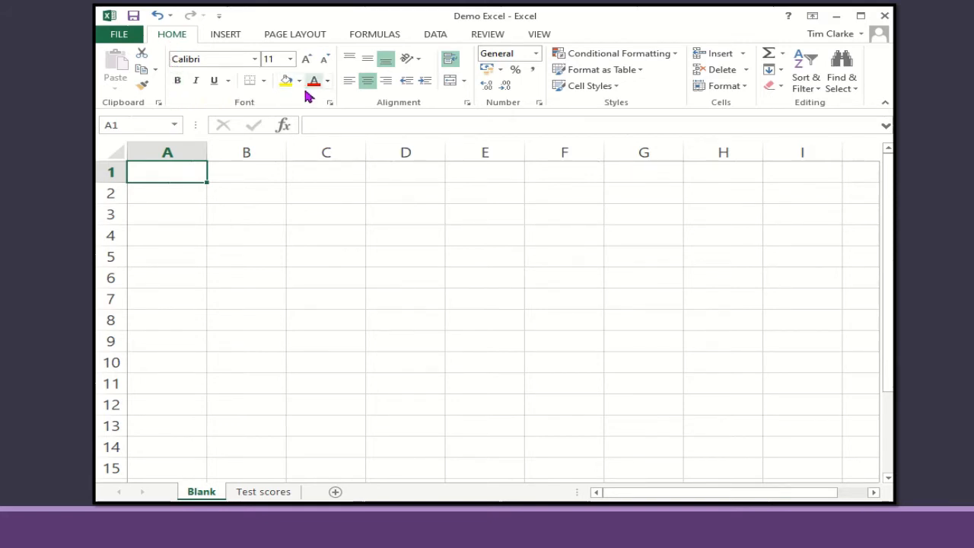
{"action": "mouse_move", "coordinate": [281, 104]}
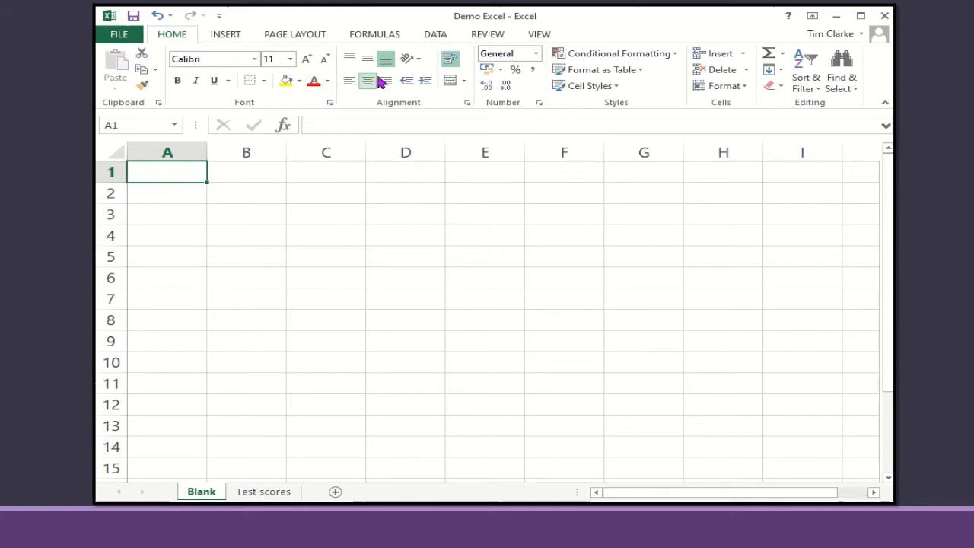
{"action": "mouse_move", "coordinate": [404, 58]}
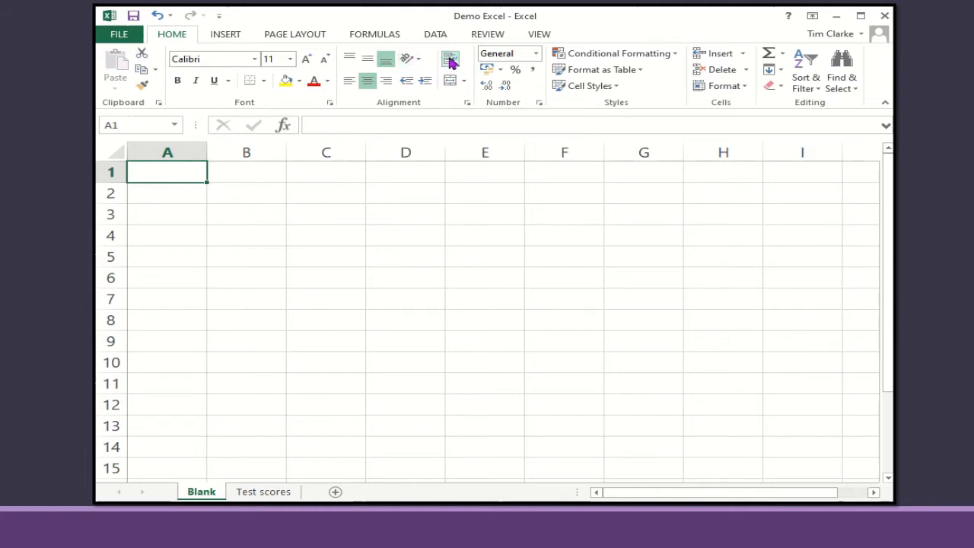
{"action": "mouse_move", "coordinate": [451, 59]}
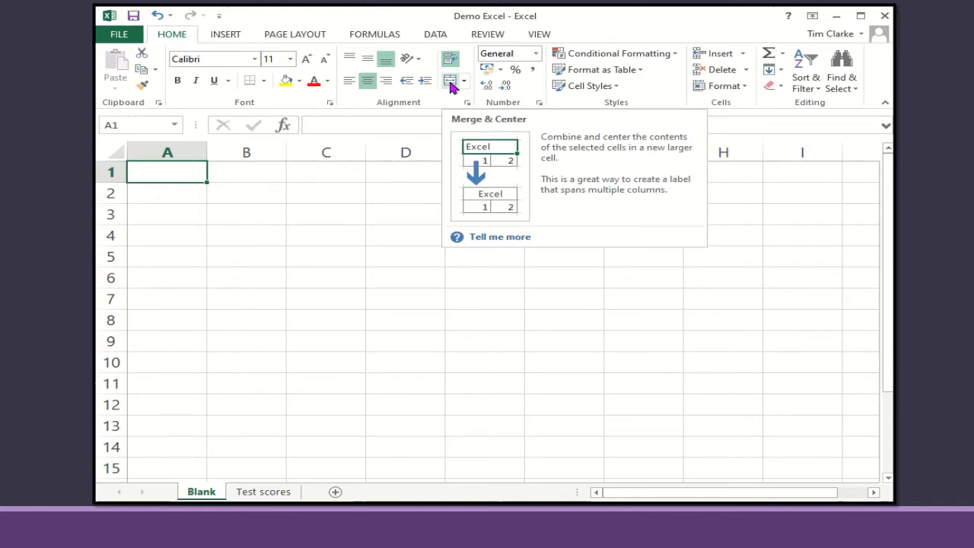
{"action": "mouse_move", "coordinate": [508, 79]}
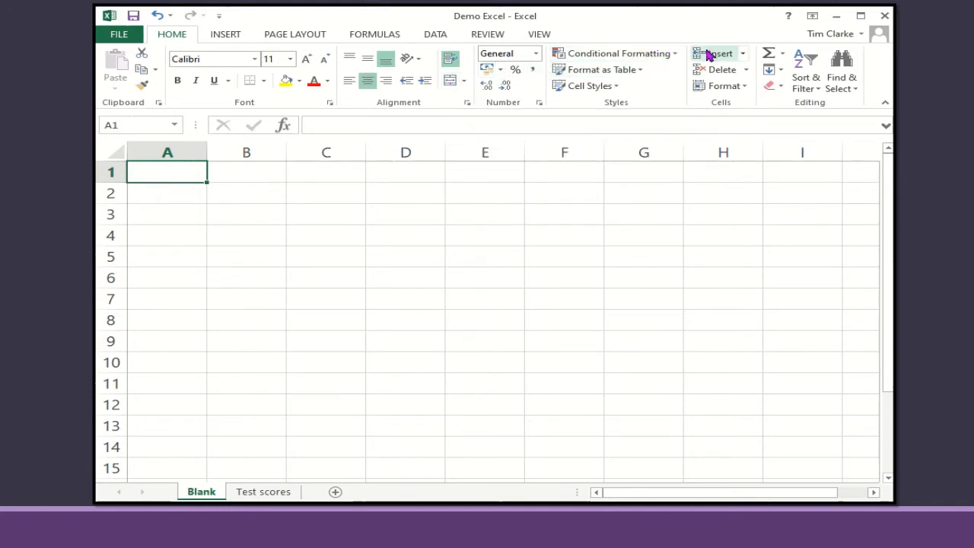
{"action": "mouse_move", "coordinate": [716, 54]}
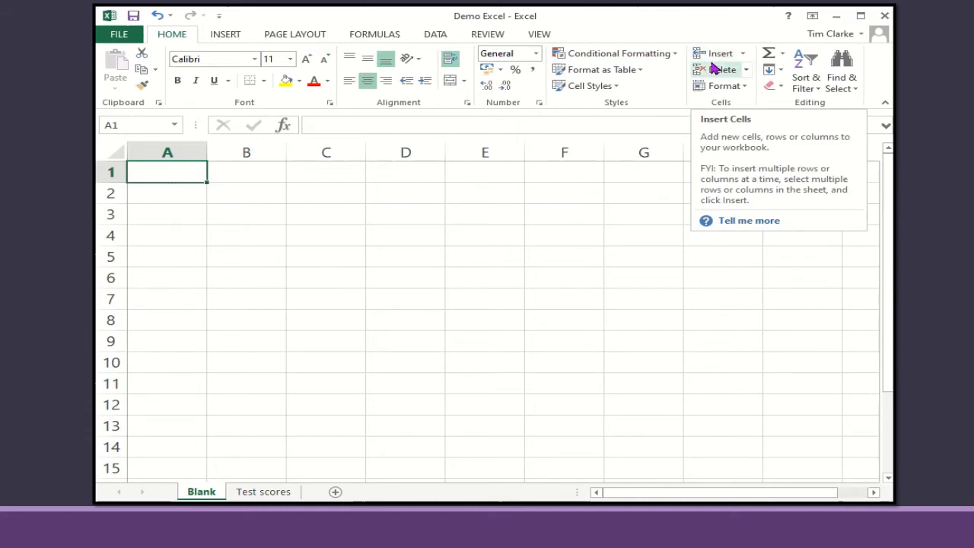
{"action": "mouse_move", "coordinate": [721, 70]}
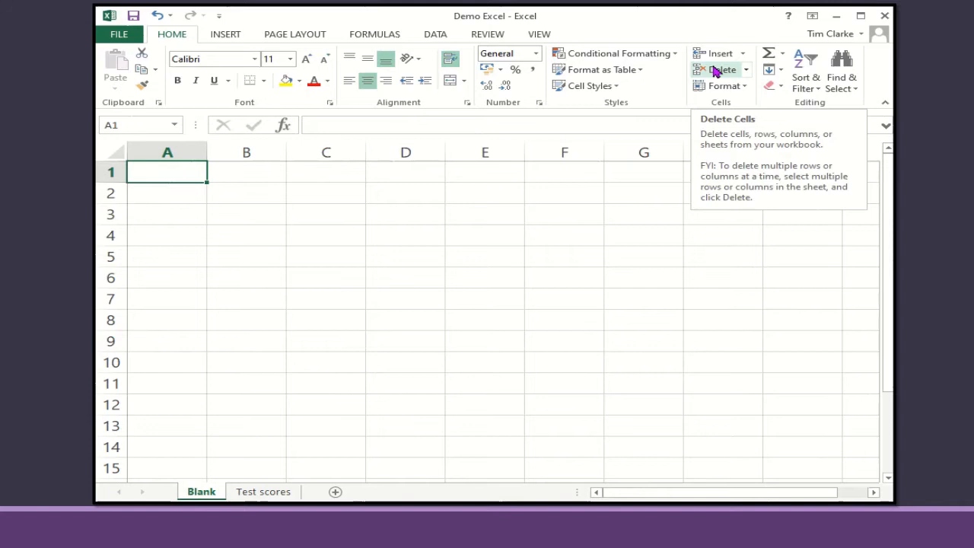
{"action": "mouse_move", "coordinate": [721, 85]}
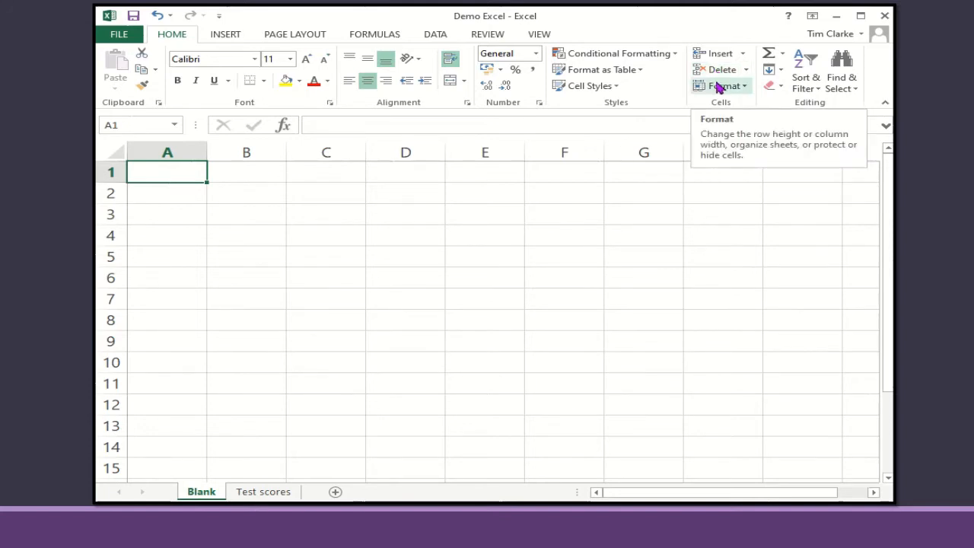
{"action": "mouse_move", "coordinate": [566, 298]}
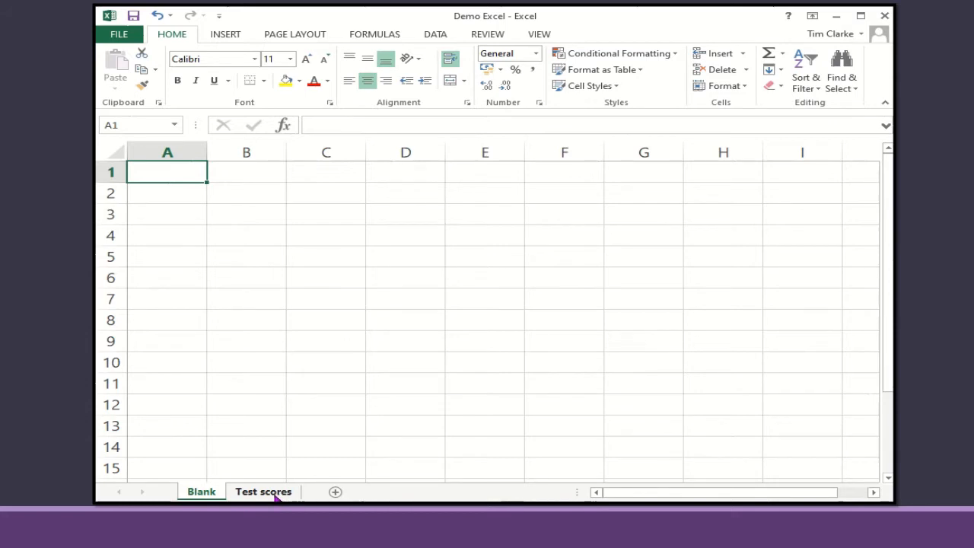
On the Test scores sheet, list pupils A–E under Name and freeze the first column
{"action": "left_click", "coordinate": [262, 490]}
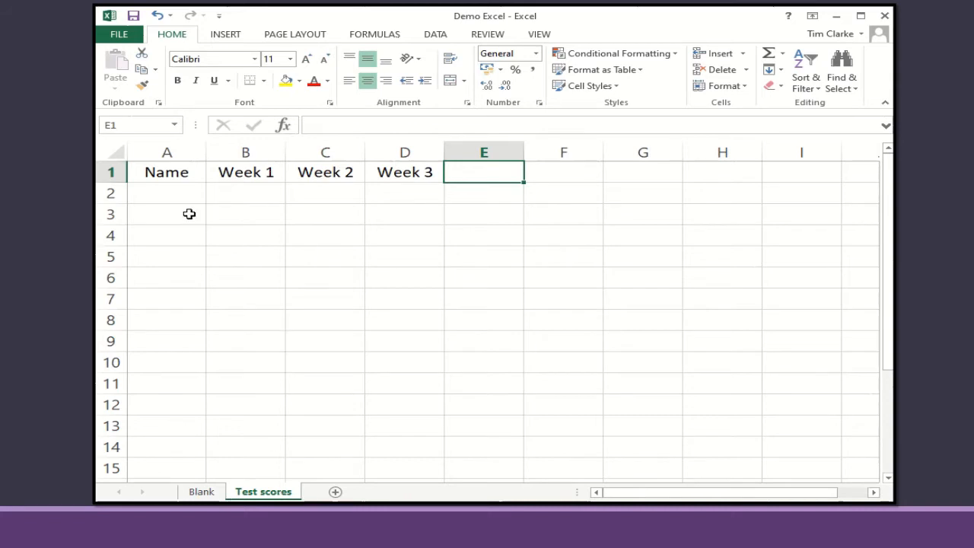
{"action": "left_click", "coordinate": [167, 192]}
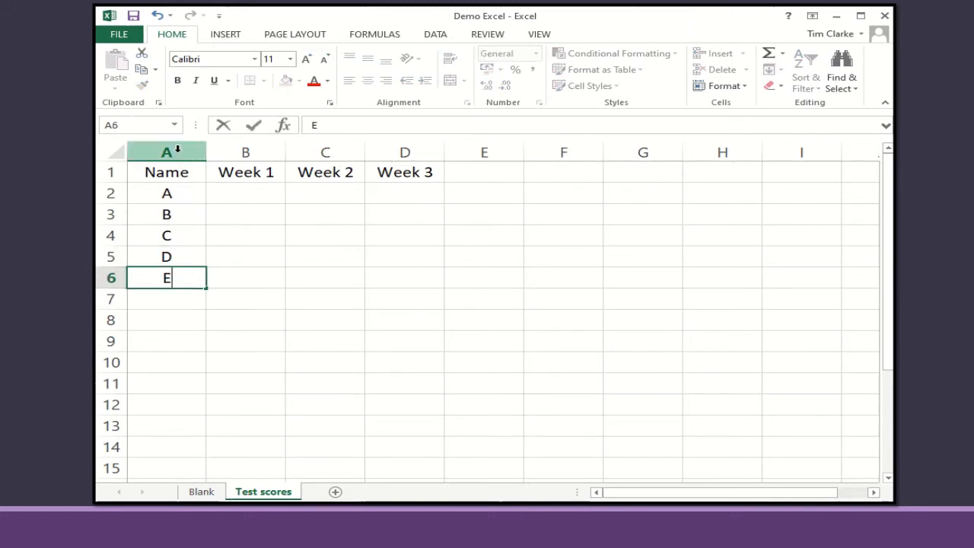
{"action": "left_click", "coordinate": [165, 153]}
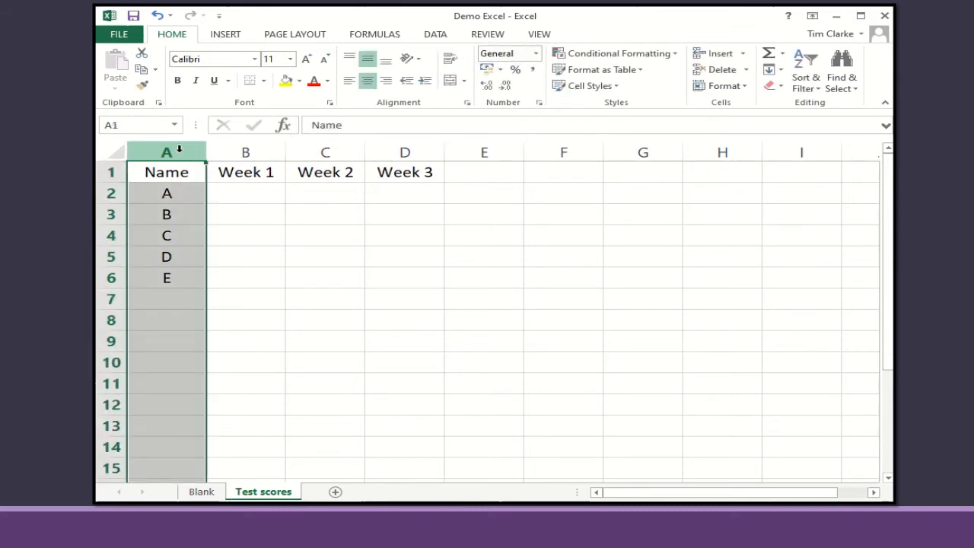
{"action": "left_click", "coordinate": [539, 33]}
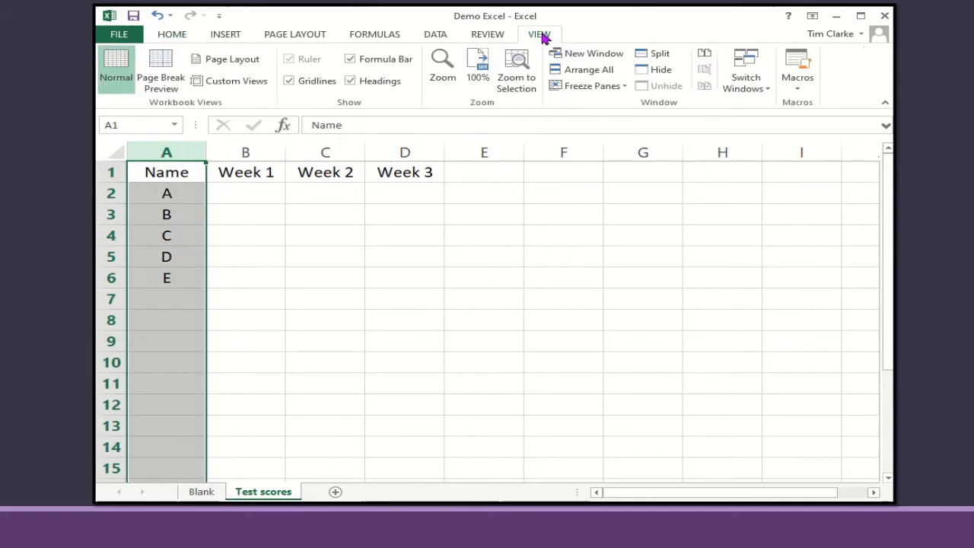
{"action": "mouse_move", "coordinate": [592, 90]}
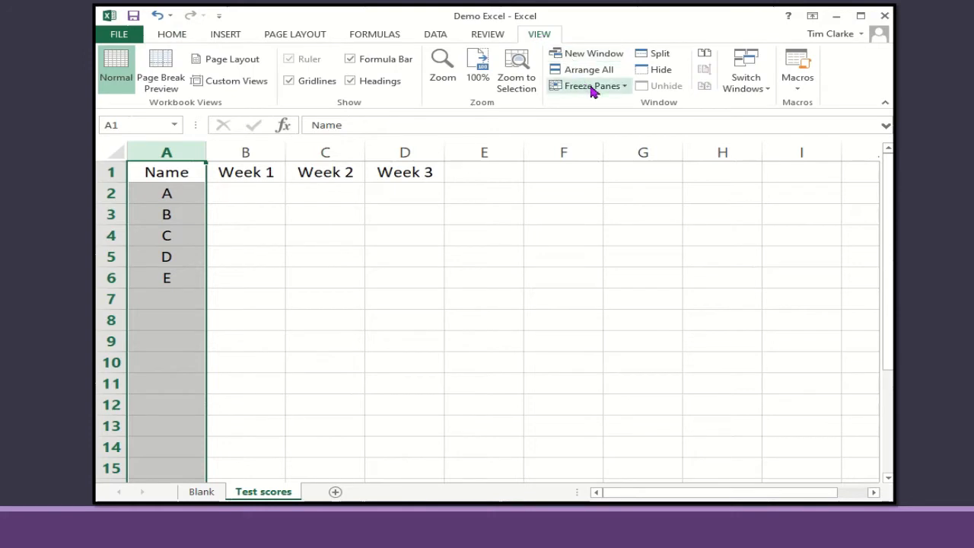
{"action": "left_click", "coordinate": [591, 85]}
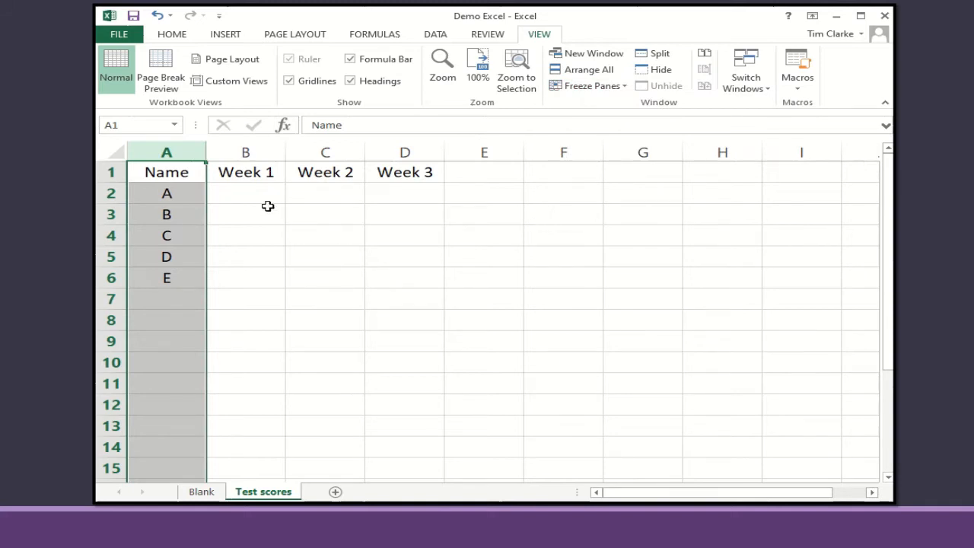
Enter Week 1 scores 8, 10, 4, 3 and start Week 2 with 8
{"action": "left_click", "coordinate": [245, 192]}
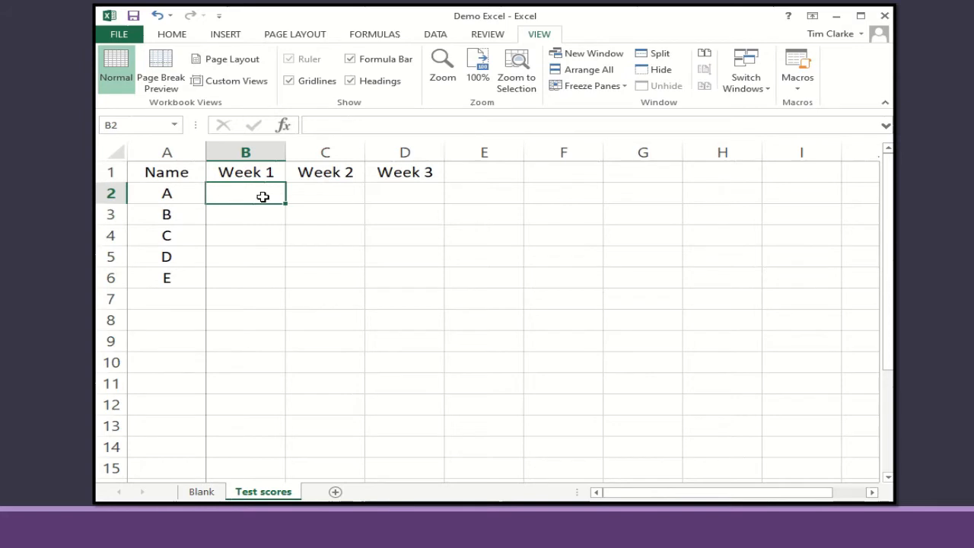
{"action": "type", "text": "8"}
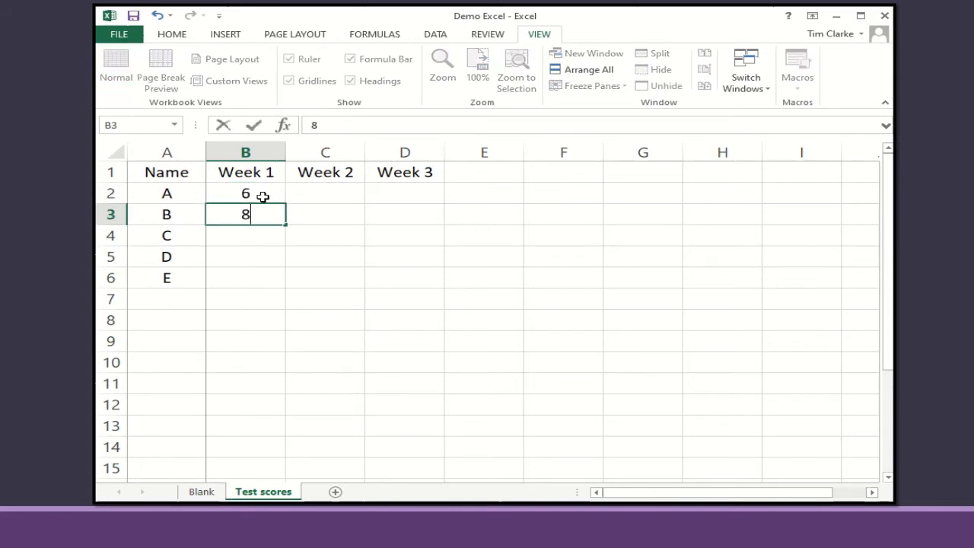
{"action": "type", "text": "10"}
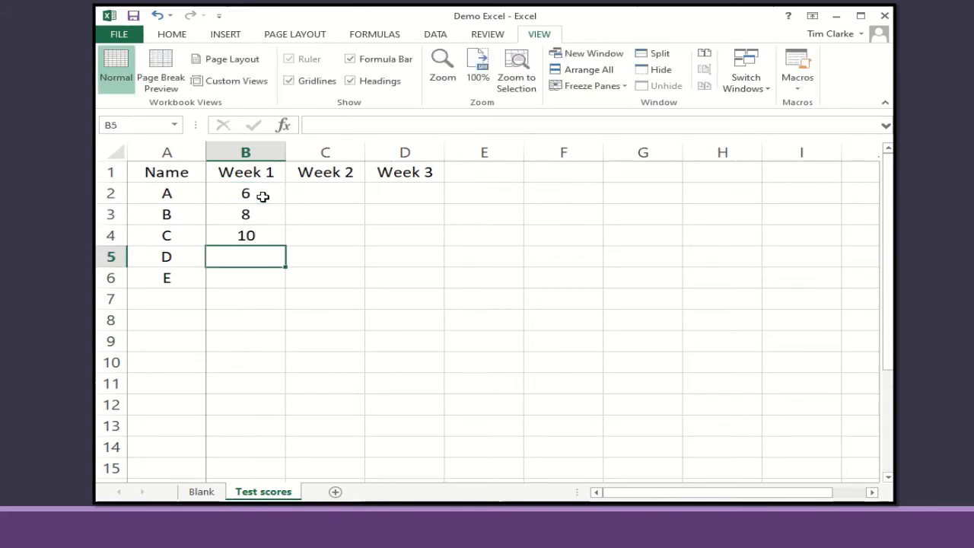
{"action": "type", "text": "4"}
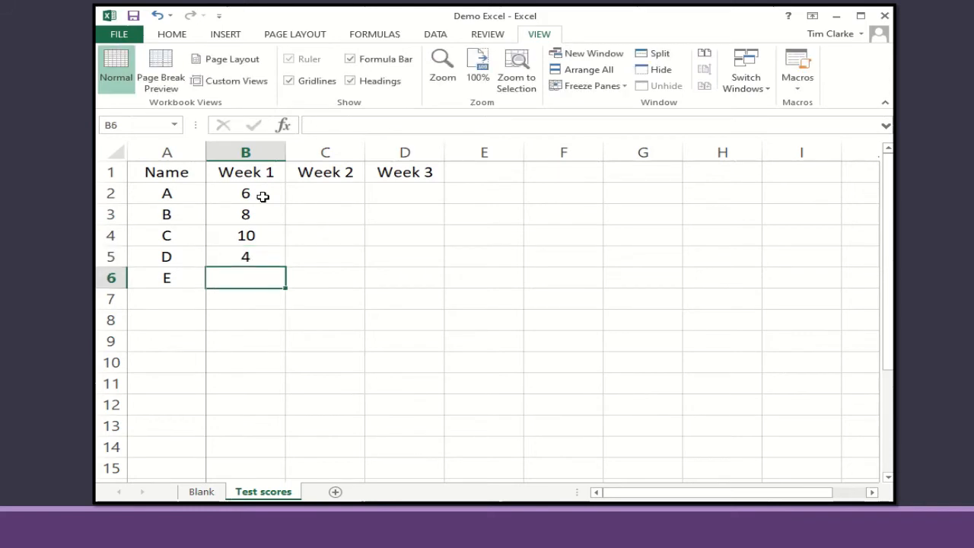
{"action": "type", "text": "3"}
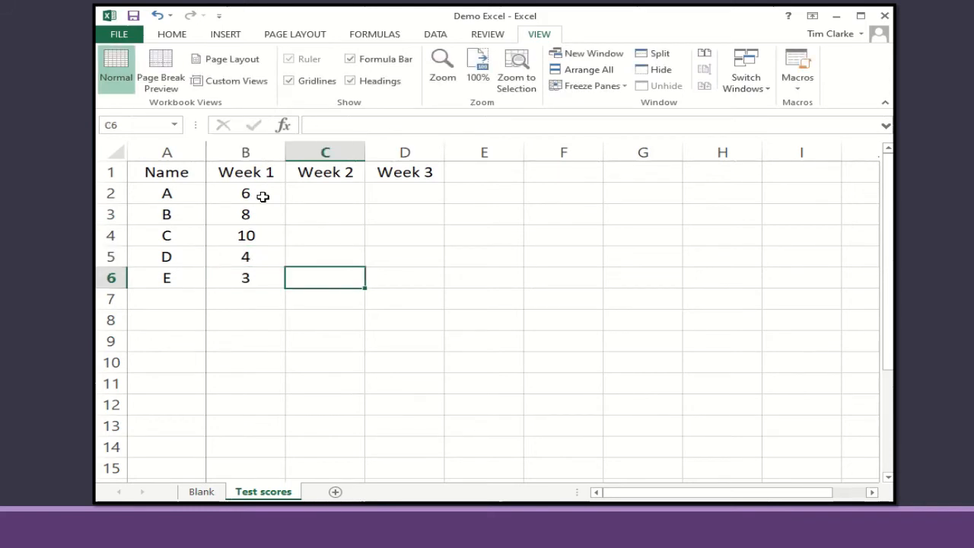
{"action": "left_click", "coordinate": [326, 191]}
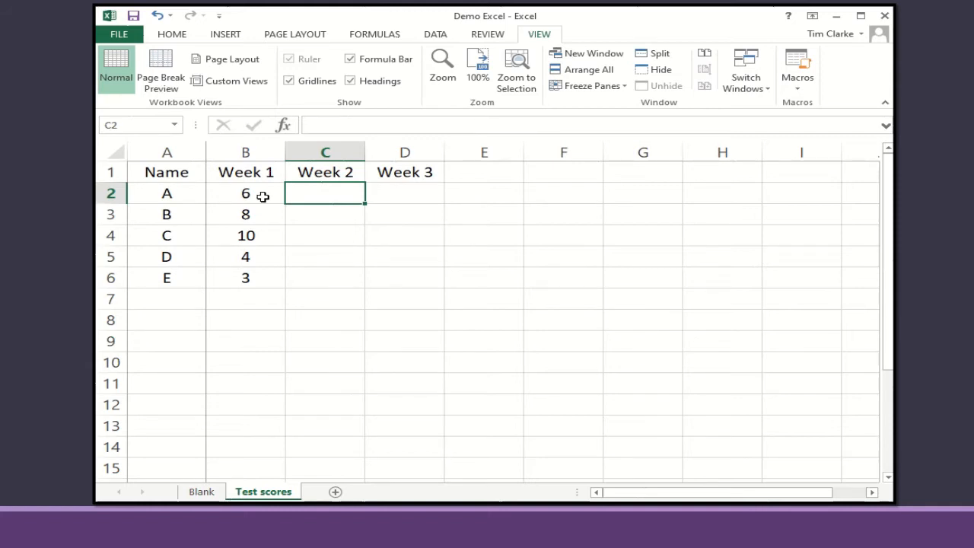
{"action": "type", "text": "8"}
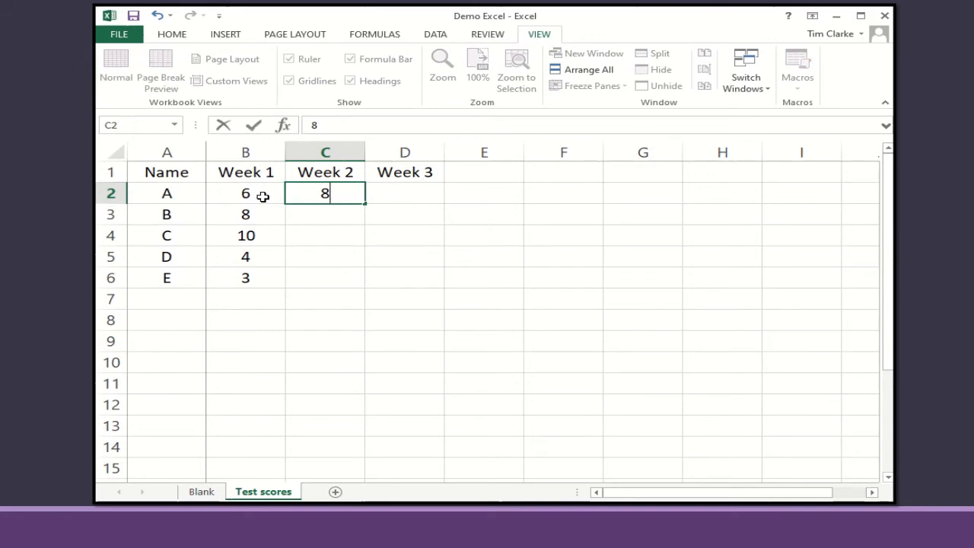
{"action": "mouse_move", "coordinate": [320, 222]}
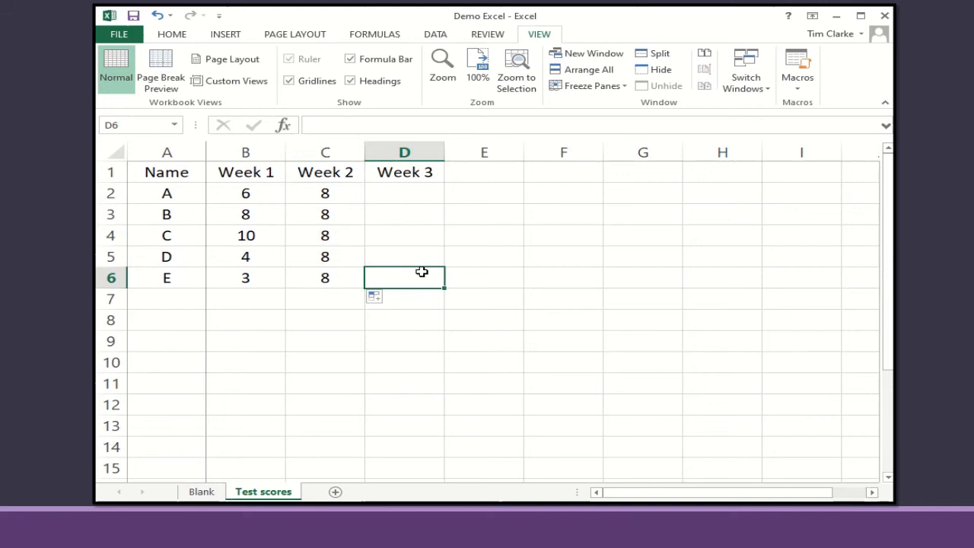
Set pupil C's Week 2 score to 6 and fill Week 3 with 3, 5, 7, 6, 4
{"action": "left_click", "coordinate": [325, 235]}
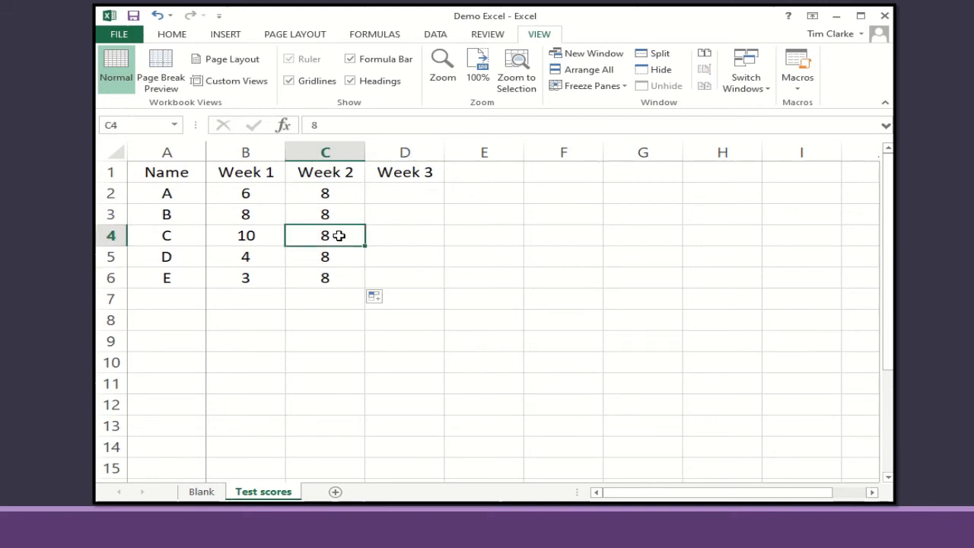
{"action": "type", "text": "6"}
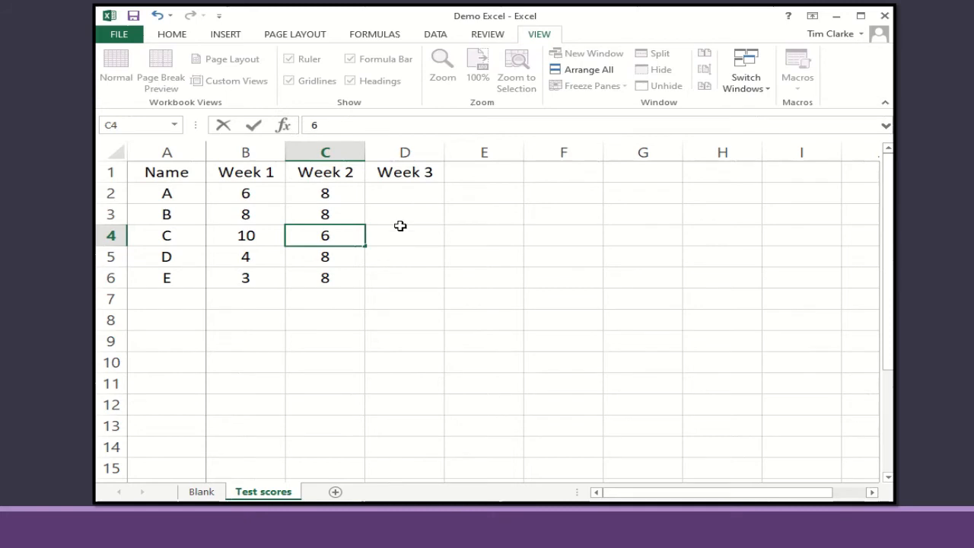
{"action": "left_click", "coordinate": [404, 191]}
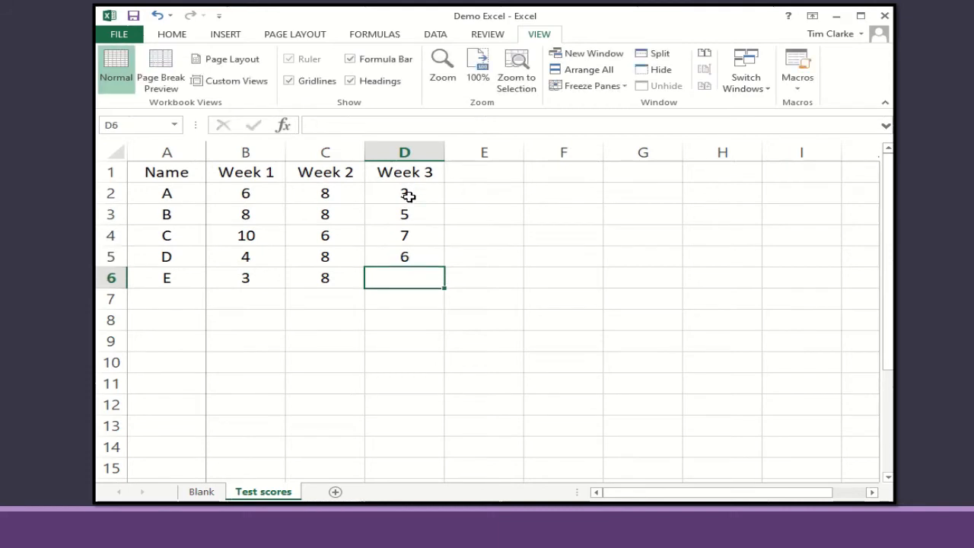
{"action": "type", "text": "4"}
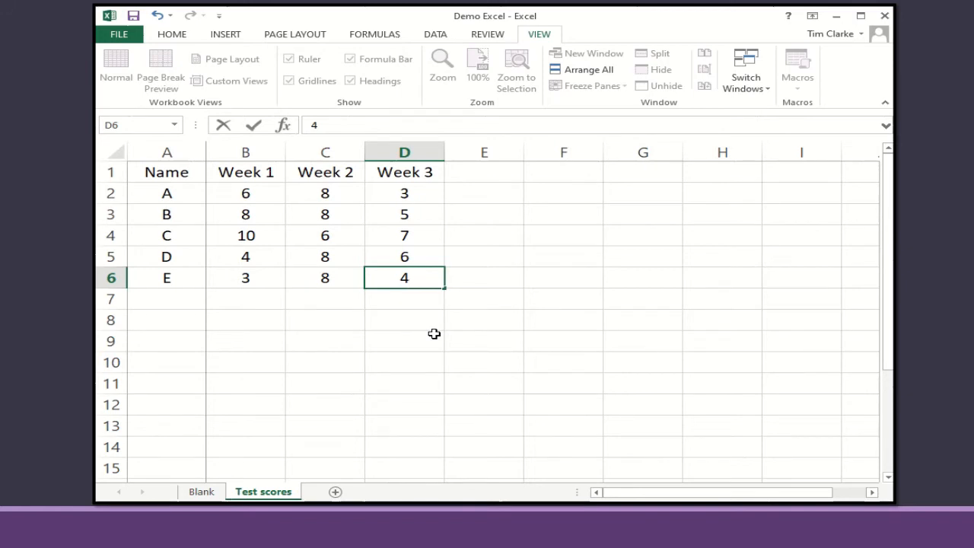
{"action": "double_click", "coordinate": [405, 277]}
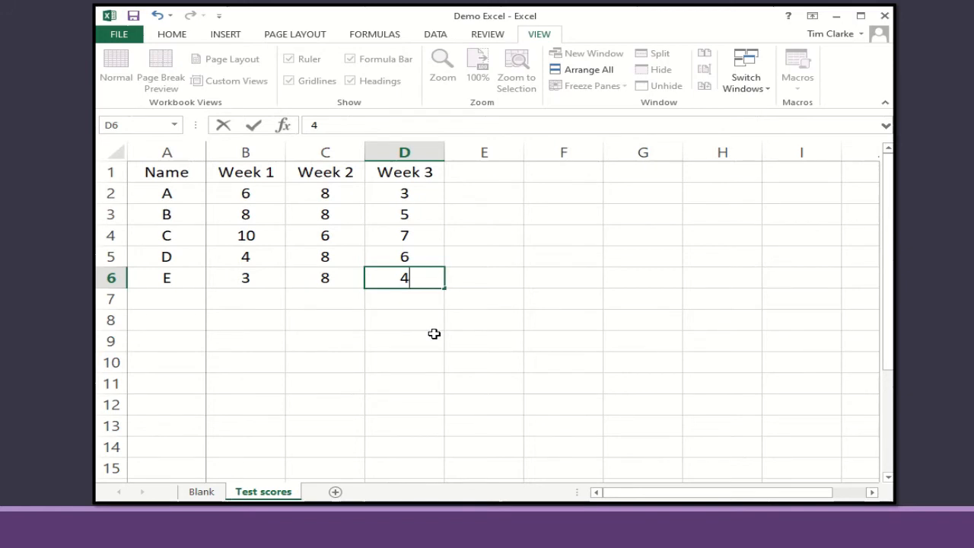
{"action": "mouse_move", "coordinate": [487, 192]}
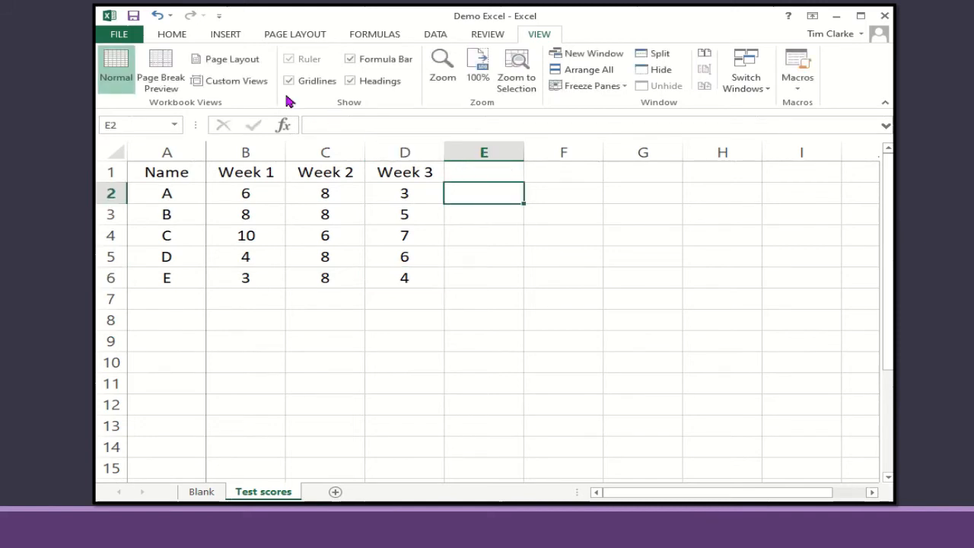
AutoSum pupil A's three weekly scores in E2 and fill down to E6 (17, 21, 23, 18, 15)
{"action": "left_click", "coordinate": [170, 34]}
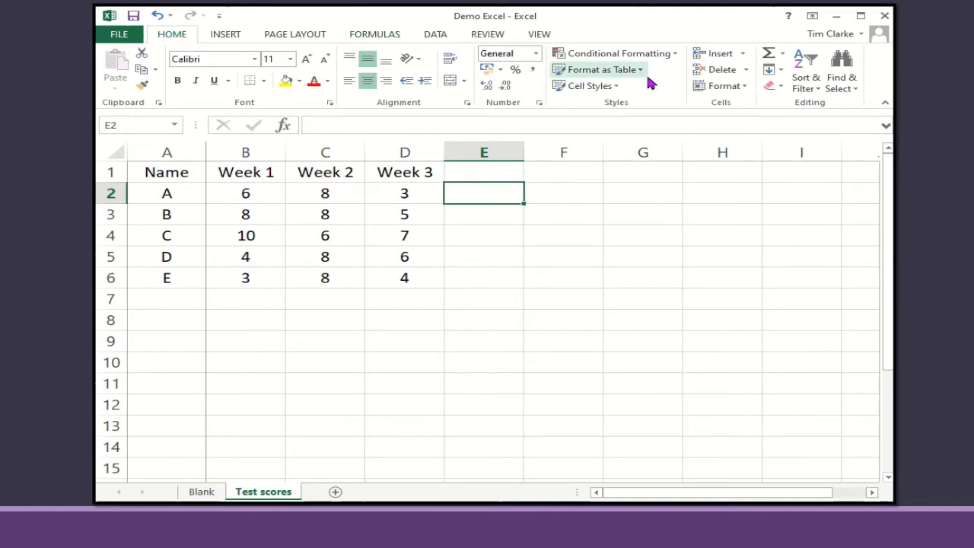
{"action": "left_click", "coordinate": [768, 53]}
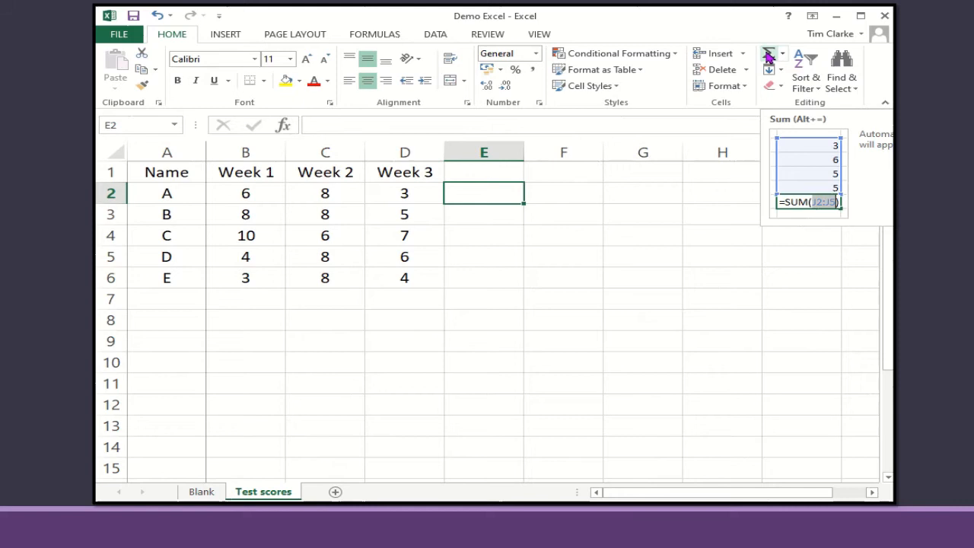
{"action": "left_click", "coordinate": [788, 56]}
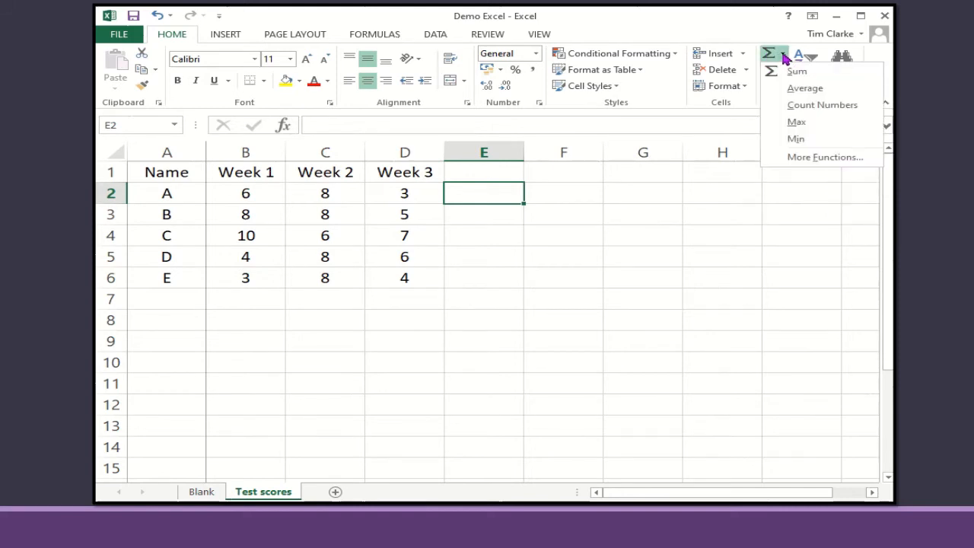
{"action": "mouse_move", "coordinate": [849, 90]}
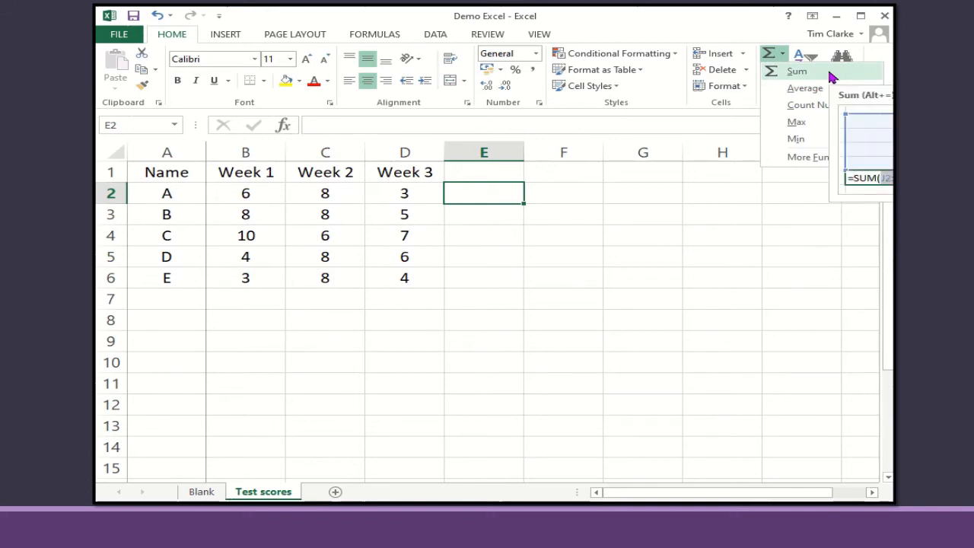
{"action": "left_click", "coordinate": [795, 72]}
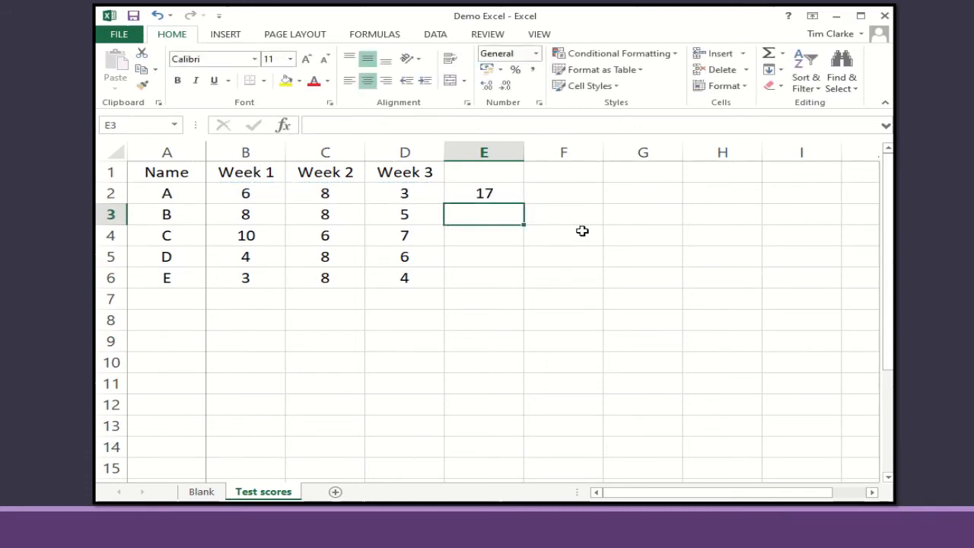
{"action": "mouse_move", "coordinate": [515, 198]}
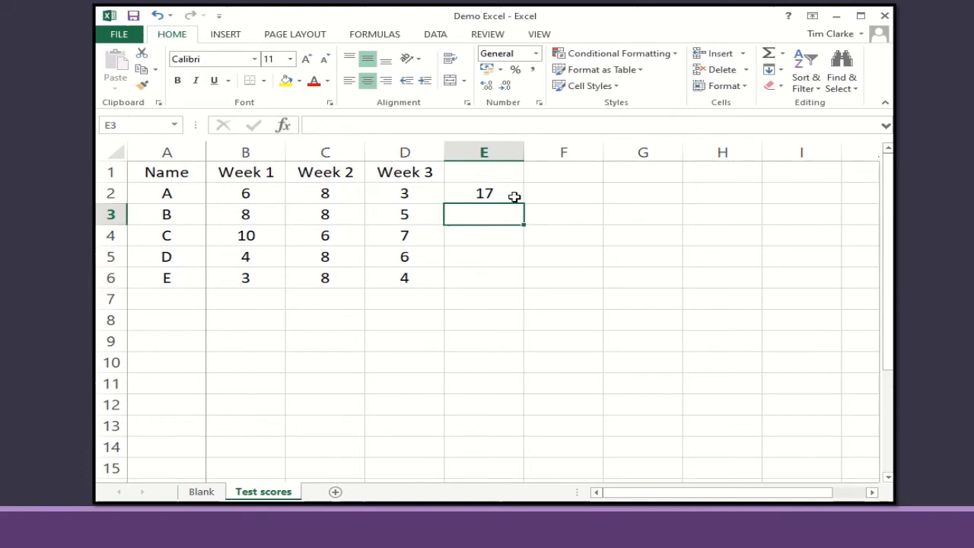
{"action": "left_click", "coordinate": [484, 192]}
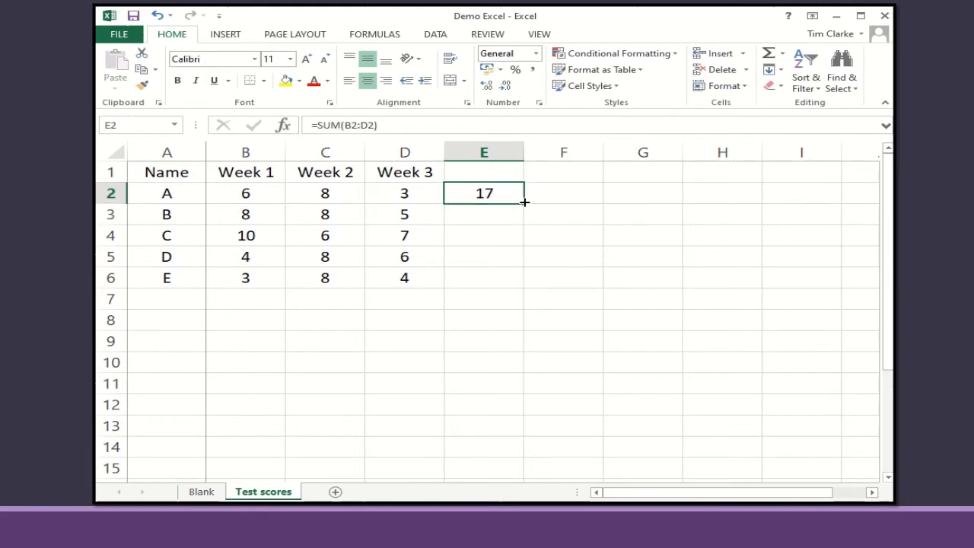
{"action": "left_click_drag", "start_coordinate": [524, 201], "coordinate": [521, 286]}
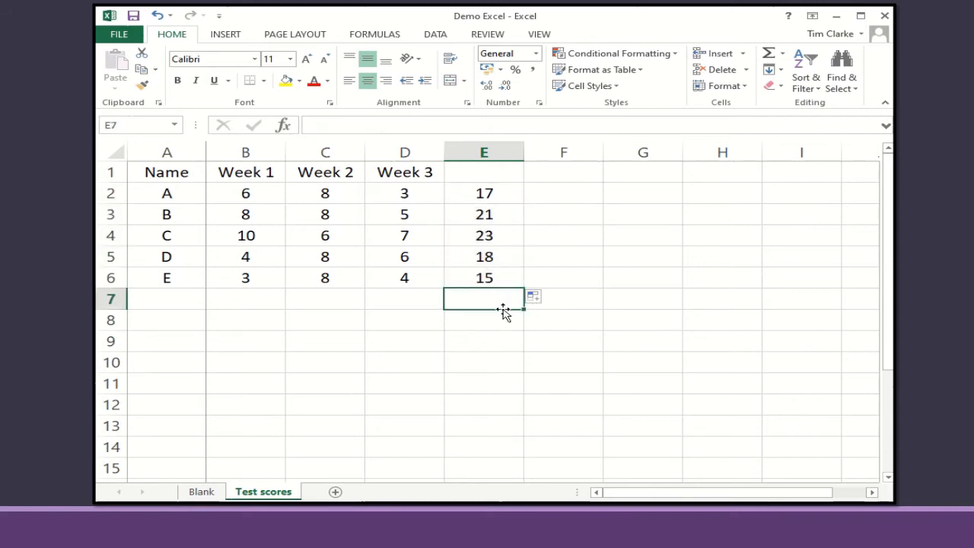
{"action": "mouse_move", "coordinate": [517, 359]}
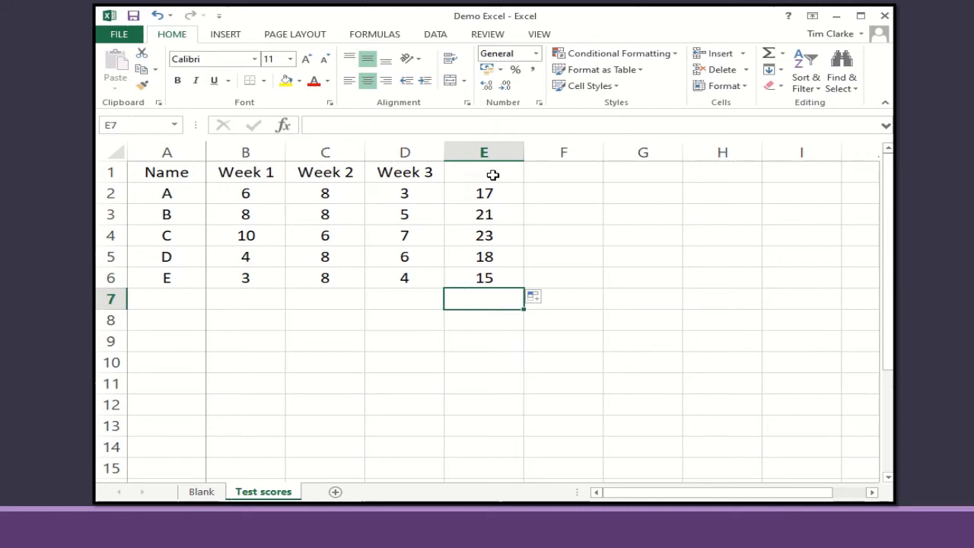
Add a filter to the totals column and show only rows with totals 15 and 17
{"action": "left_click", "coordinate": [484, 152]}
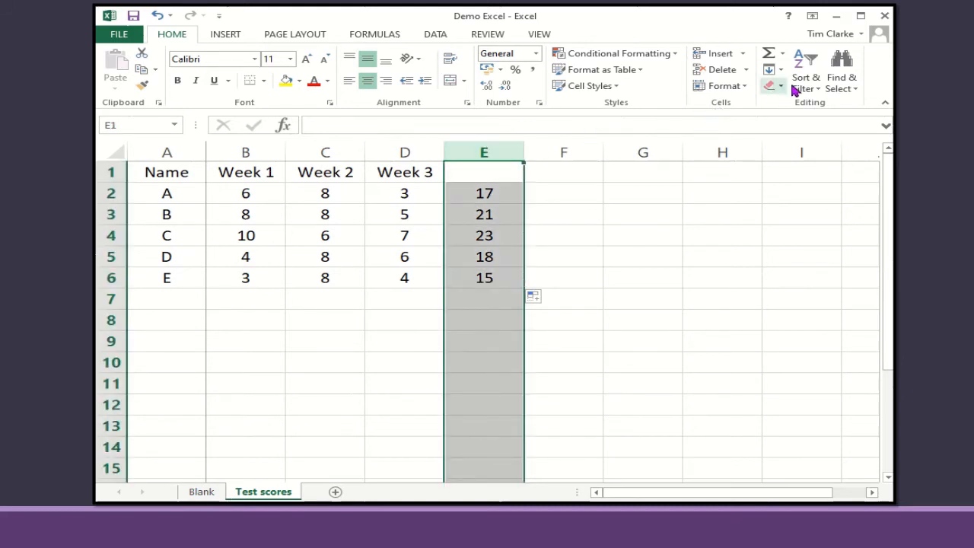
{"action": "left_click", "coordinate": [805, 76]}
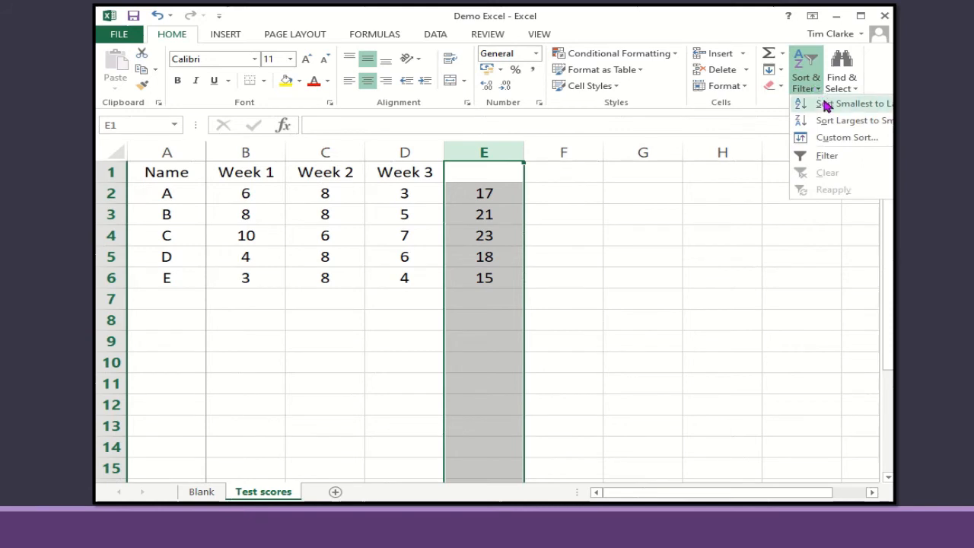
{"action": "mouse_move", "coordinate": [828, 155]}
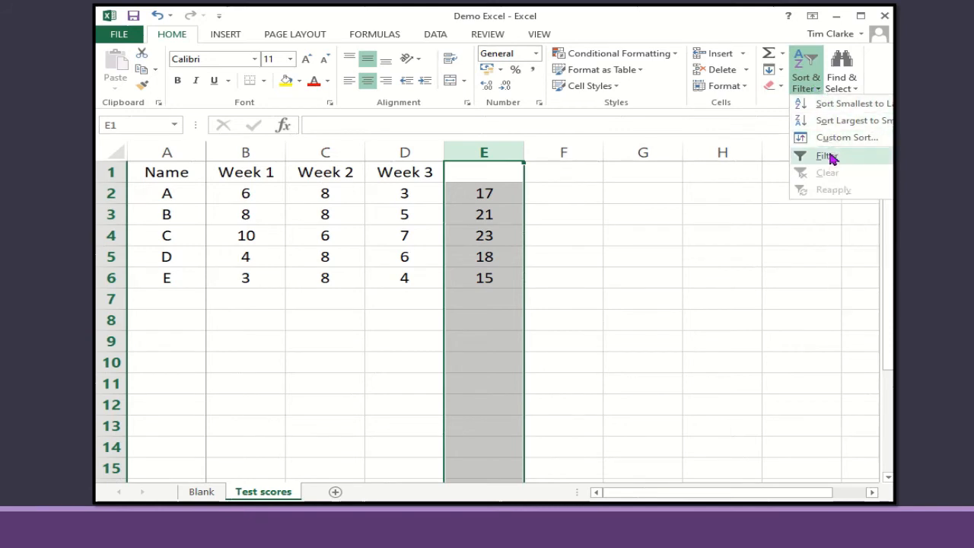
{"action": "left_click", "coordinate": [825, 155]}
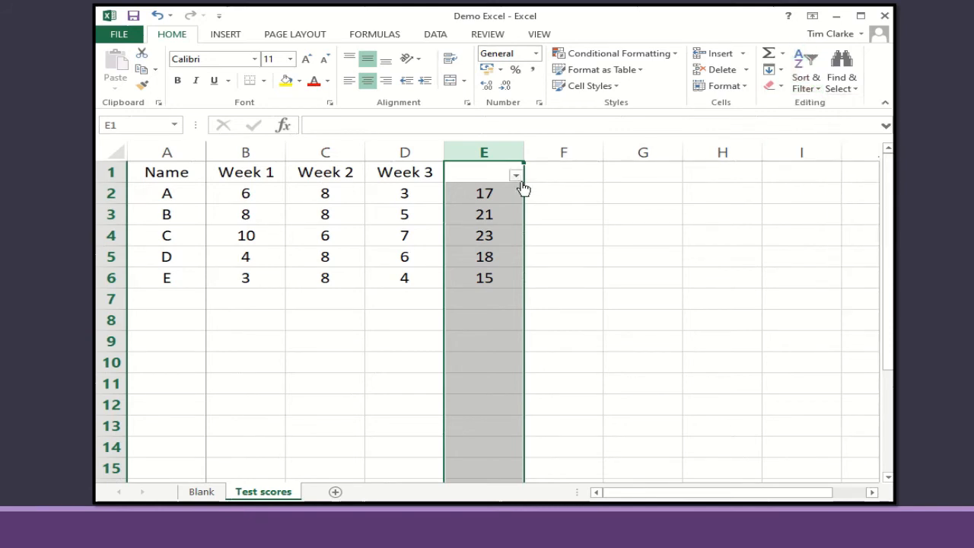
{"action": "left_click", "coordinate": [515, 175]}
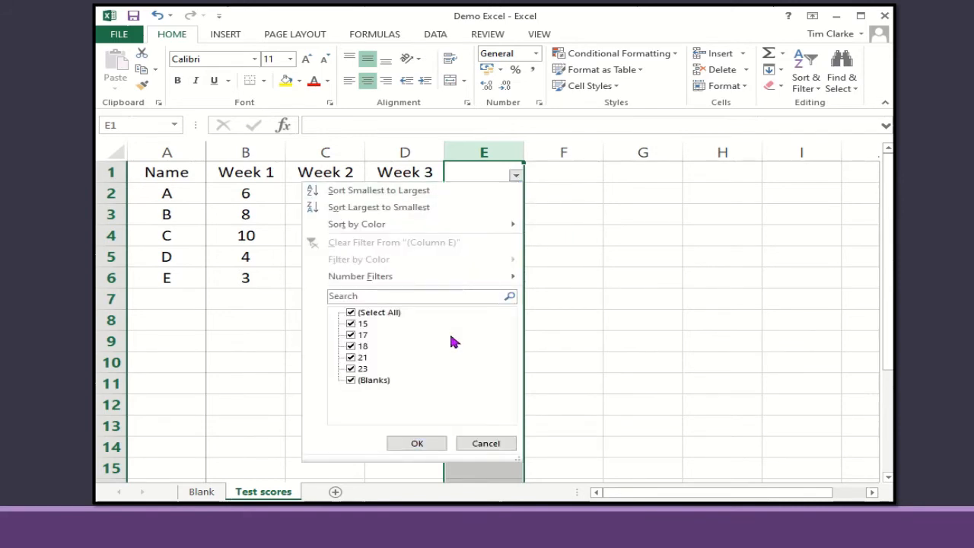
{"action": "mouse_move", "coordinate": [394, 360]}
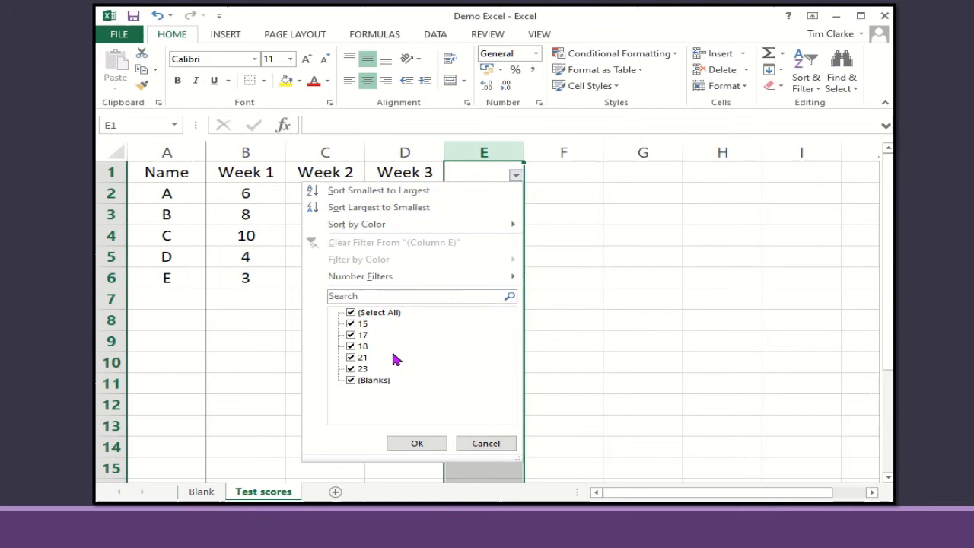
{"action": "left_click", "coordinate": [350, 312]}
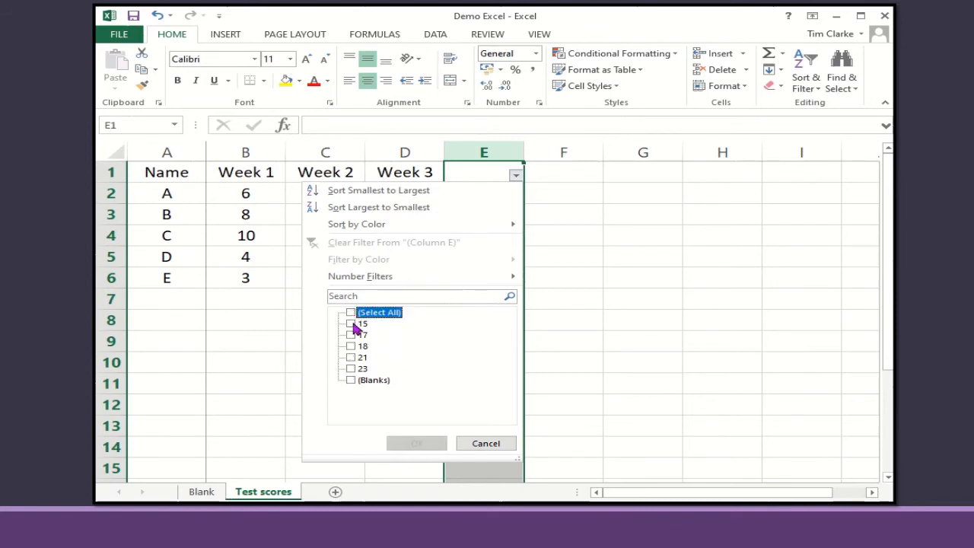
{"action": "left_click", "coordinate": [350, 322]}
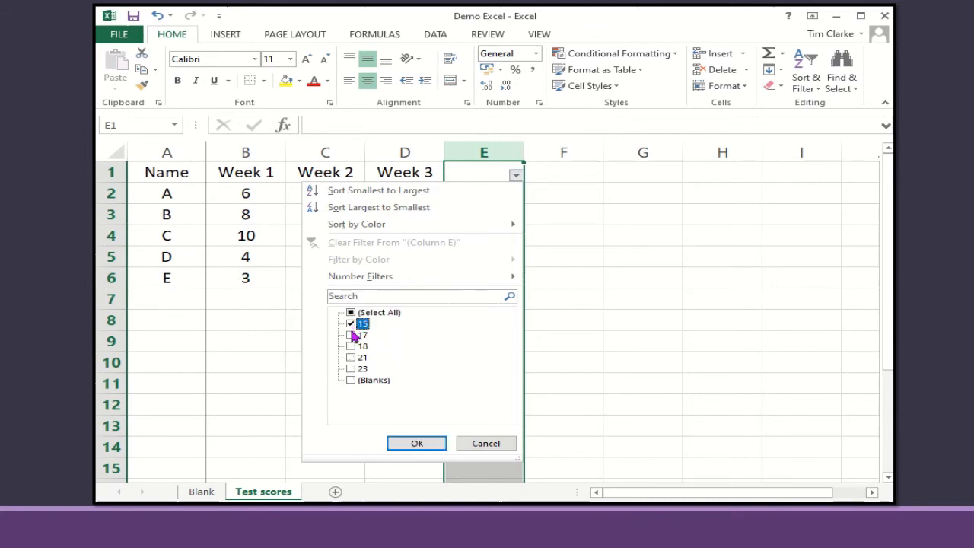
{"action": "left_click", "coordinate": [350, 335]}
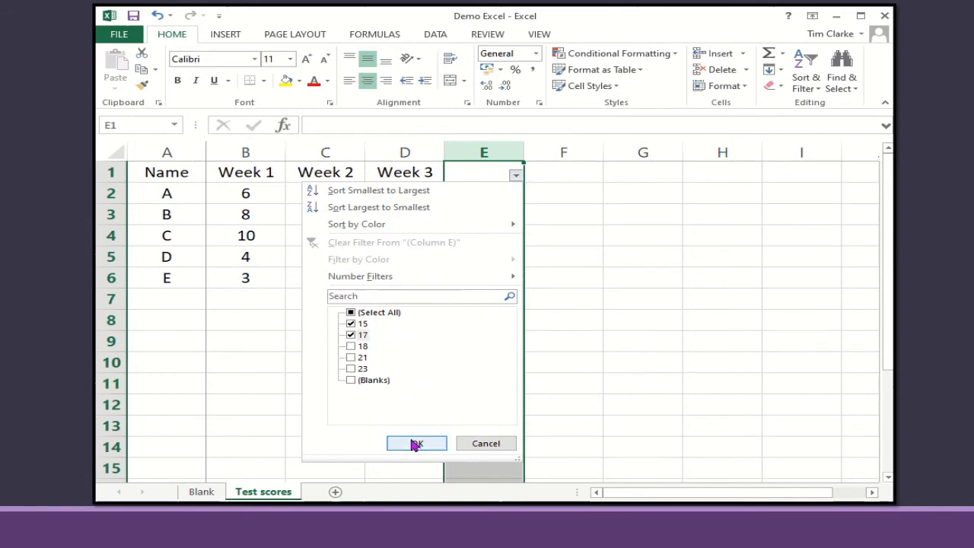
{"action": "left_click", "coordinate": [417, 443]}
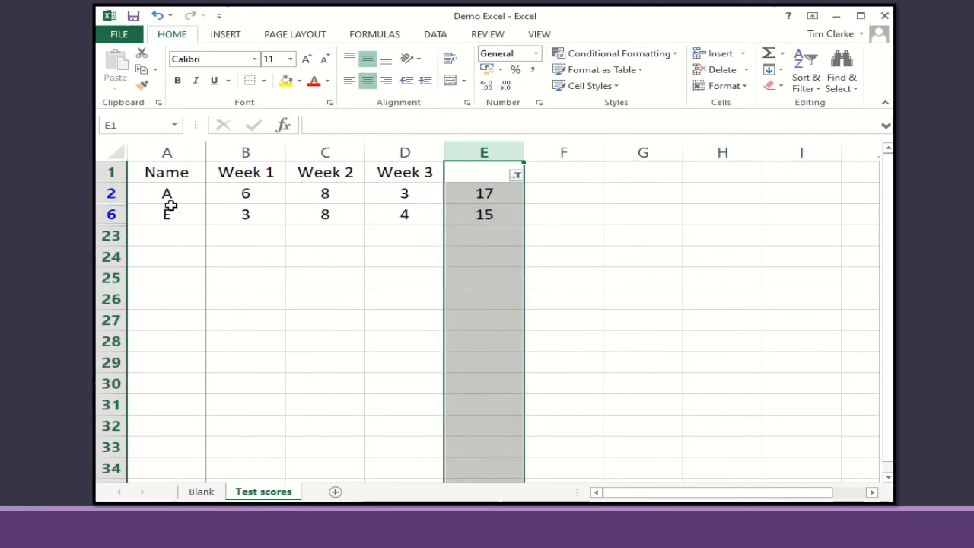
{"action": "mouse_move", "coordinate": [189, 213]}
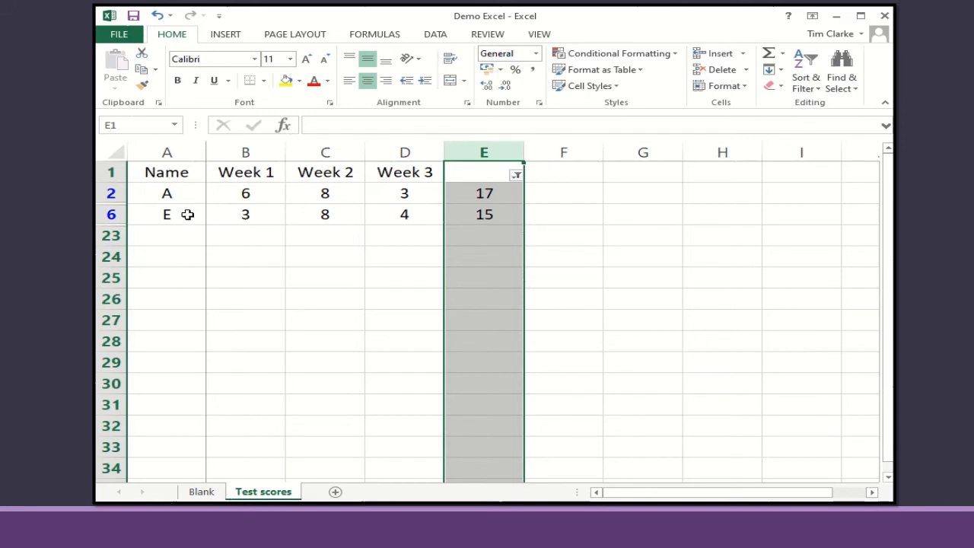
{"action": "mouse_move", "coordinate": [454, 192]}
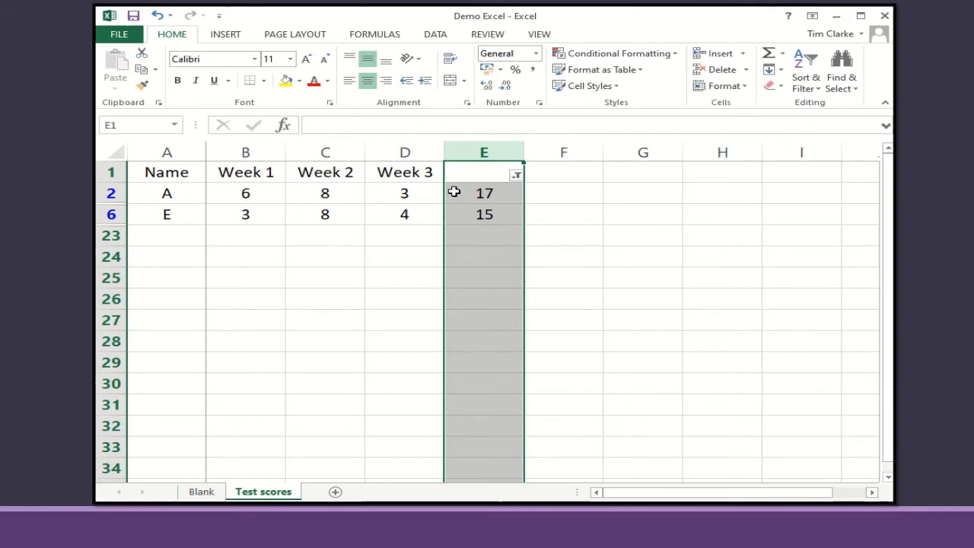
Reselect all total values so every pupil's row shows again
{"action": "left_click", "coordinate": [518, 174]}
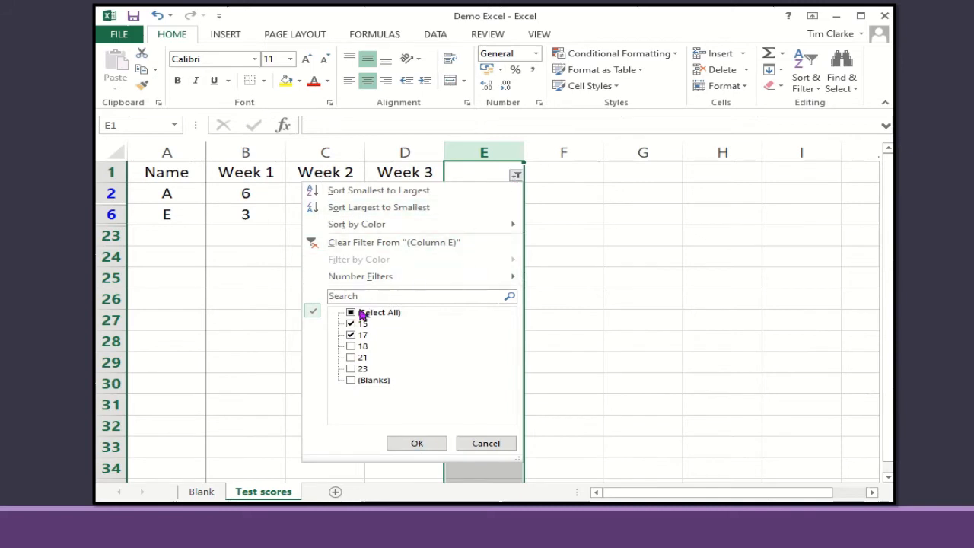
{"action": "left_click", "coordinate": [417, 443]}
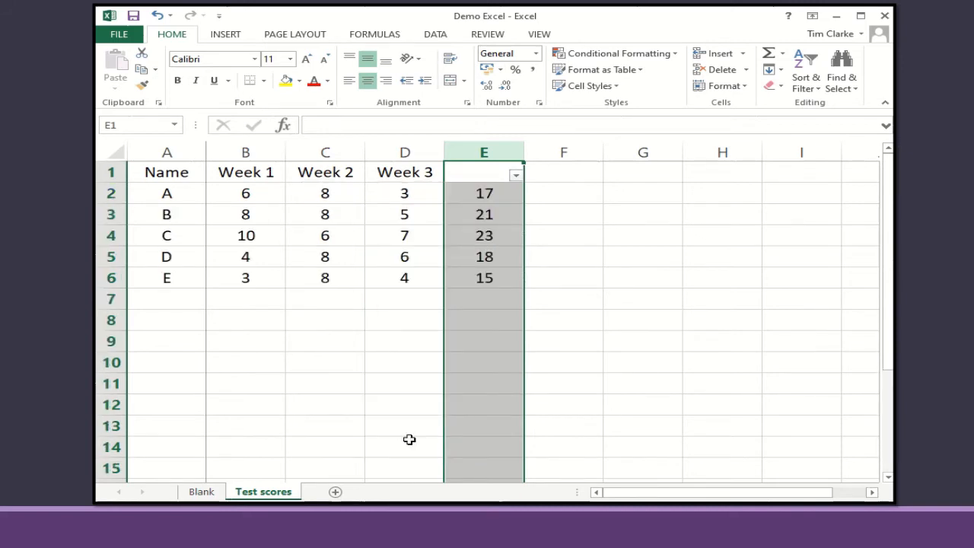
{"action": "mouse_move", "coordinate": [423, 396]}
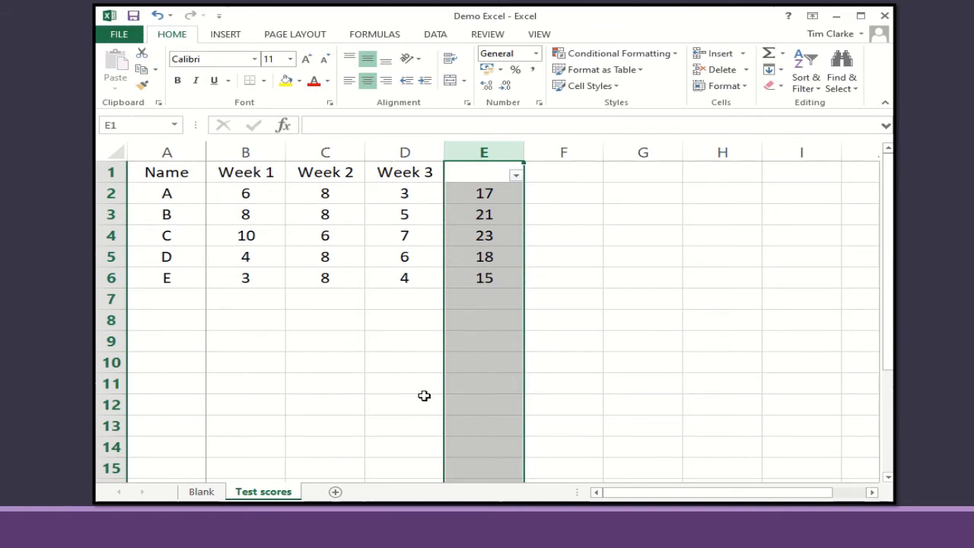
{"action": "mouse_move", "coordinate": [516, 175]}
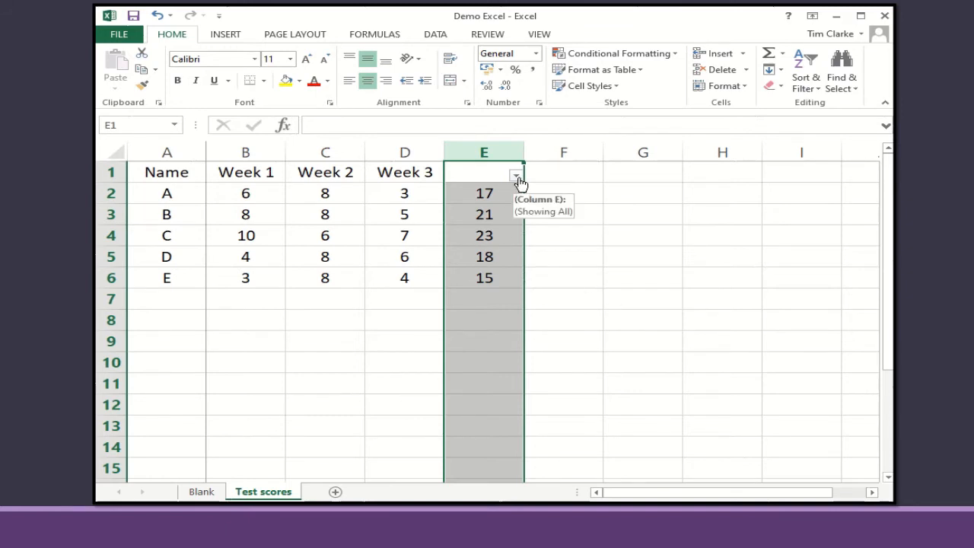
Sort the table by total smallest to largest, expanding the selection to keep rows together
{"action": "left_click", "coordinate": [516, 175]}
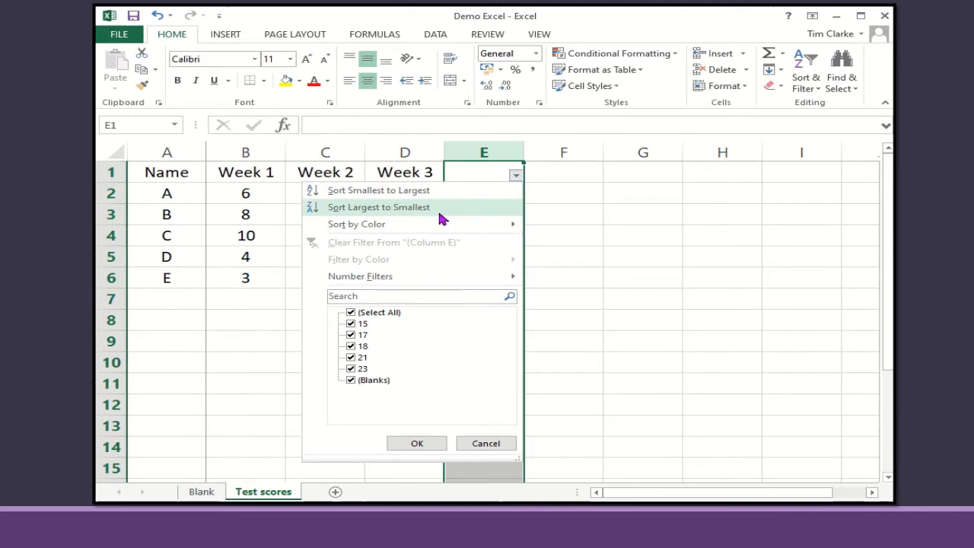
{"action": "mouse_move", "coordinate": [417, 210]}
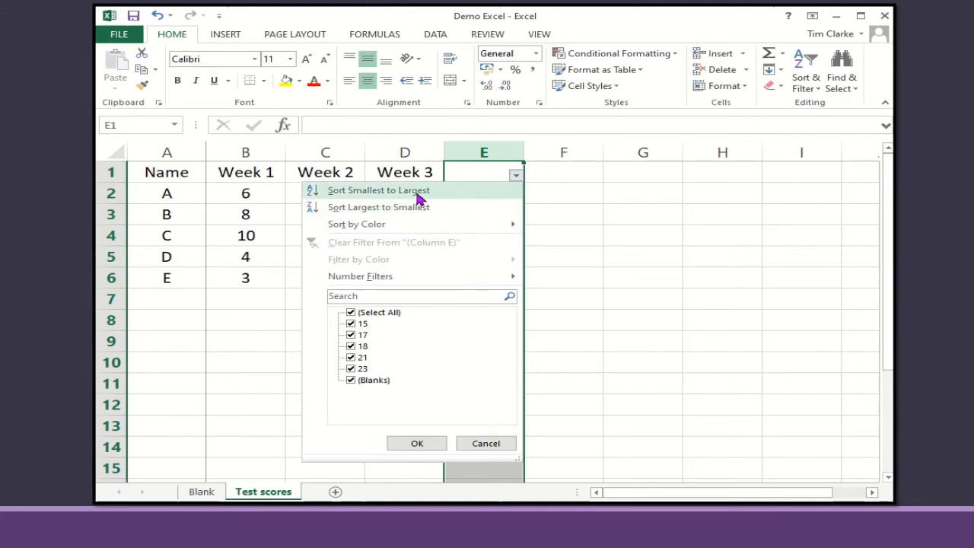
{"action": "left_click", "coordinate": [377, 190]}
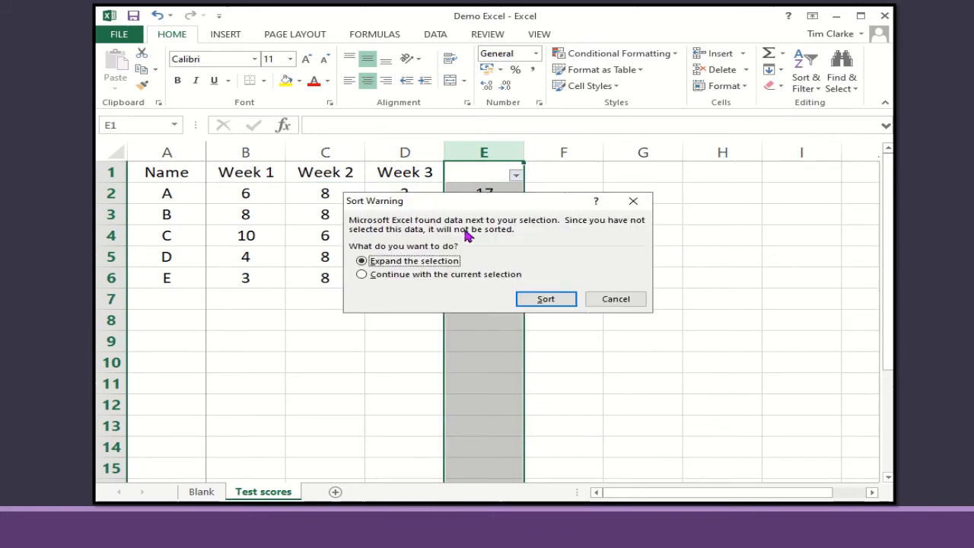
{"action": "left_click", "coordinate": [545, 298]}
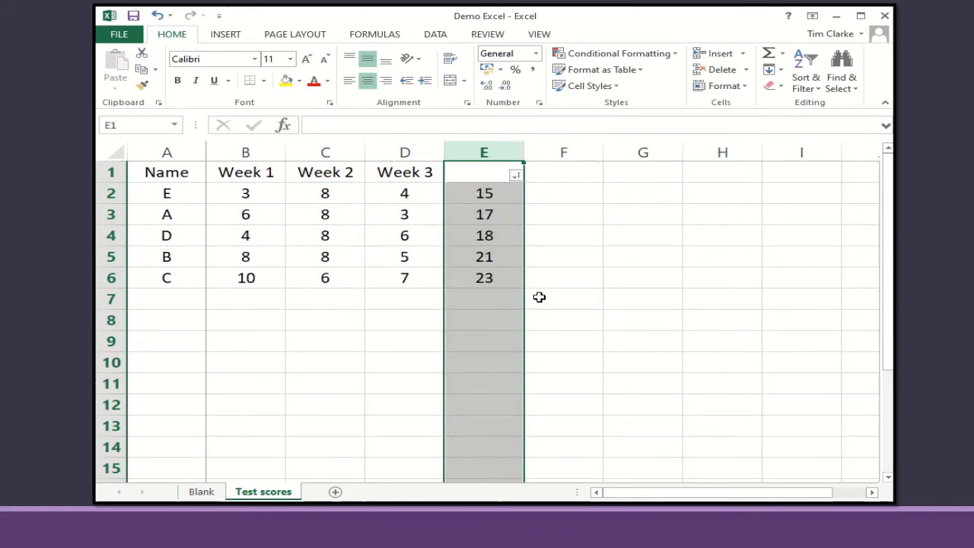
{"action": "mouse_move", "coordinate": [199, 195]}
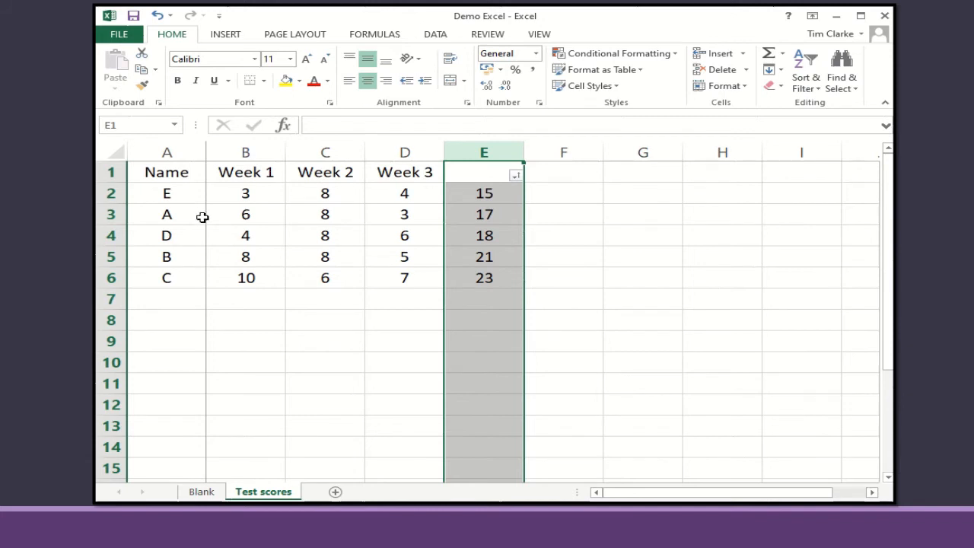
{"action": "mouse_move", "coordinate": [471, 219]}
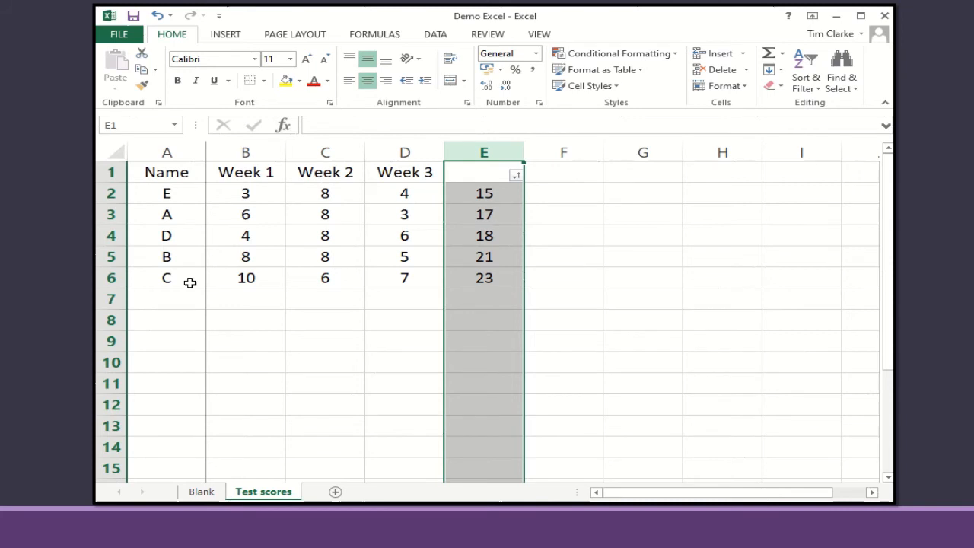
{"action": "mouse_move", "coordinate": [470, 278]}
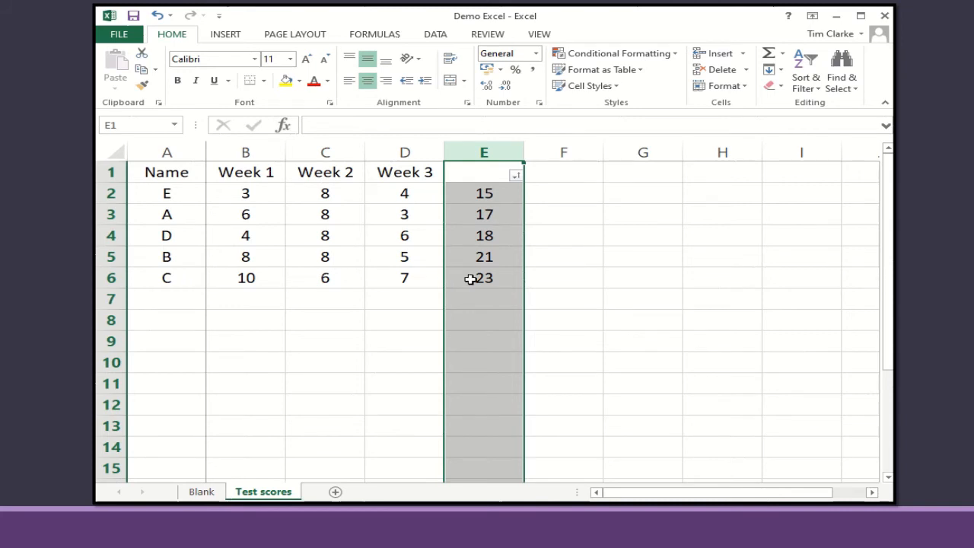
{"action": "mouse_move", "coordinate": [466, 280]}
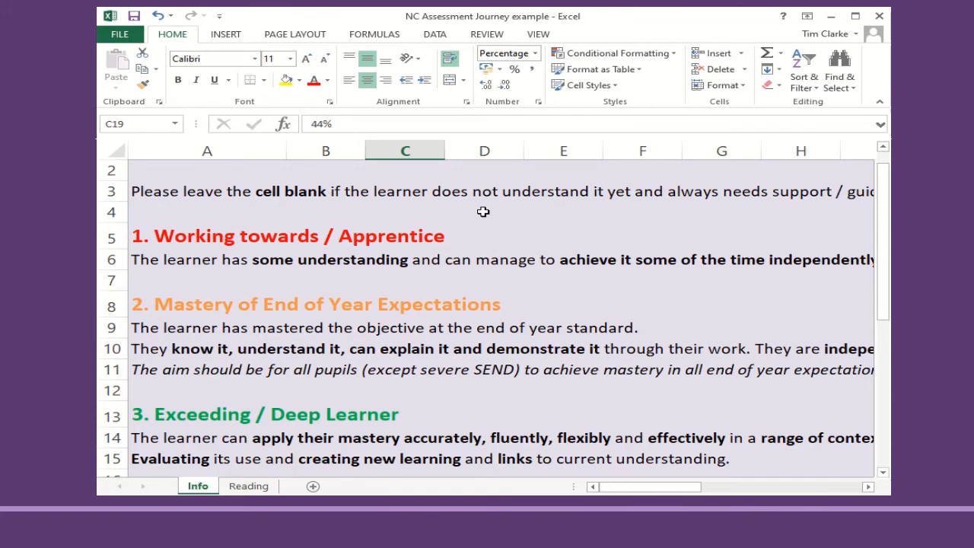
{"action": "mouse_move", "coordinate": [484, 213]}
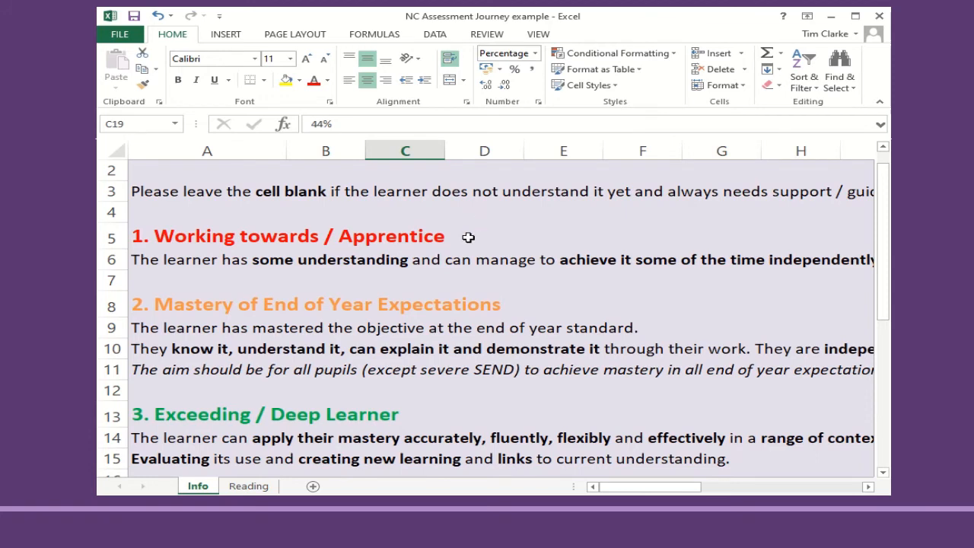
{"action": "mouse_move", "coordinate": [468, 238]}
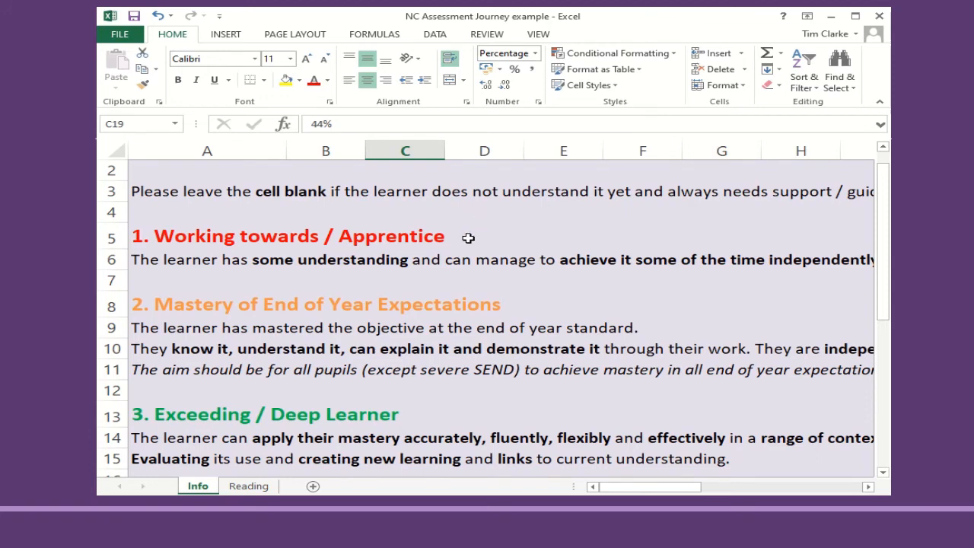
{"action": "mouse_move", "coordinate": [475, 255]}
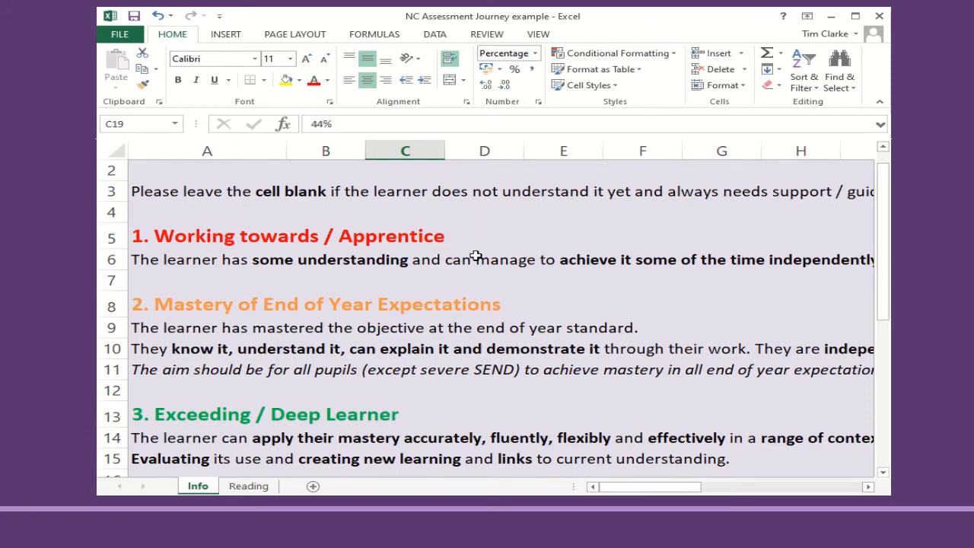
{"action": "mouse_move", "coordinate": [533, 305]}
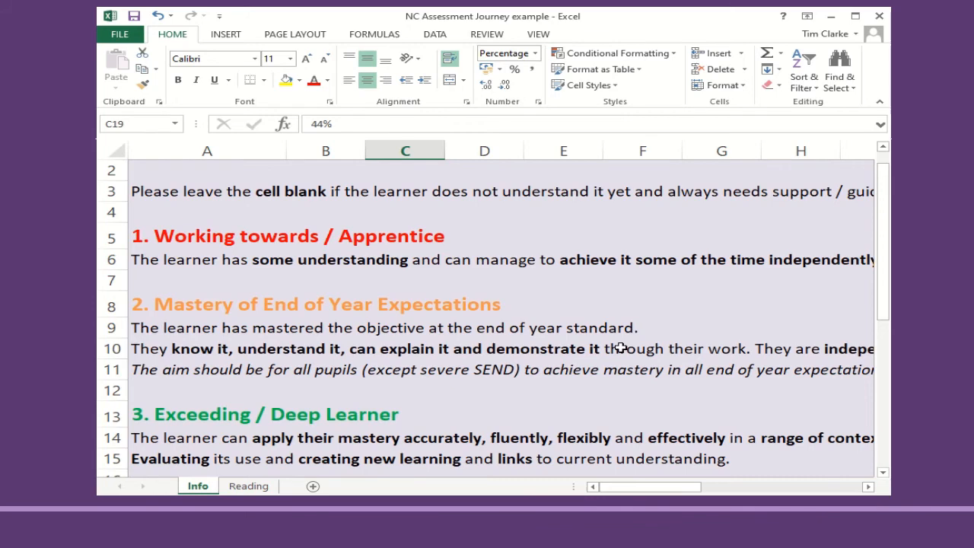
{"action": "mouse_move", "coordinate": [621, 350]}
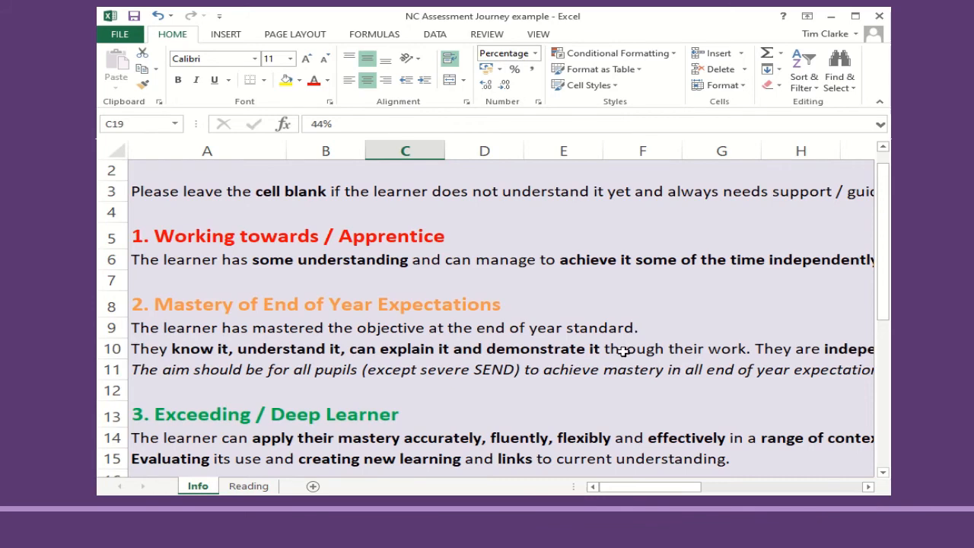
{"action": "mouse_move", "coordinate": [432, 417]}
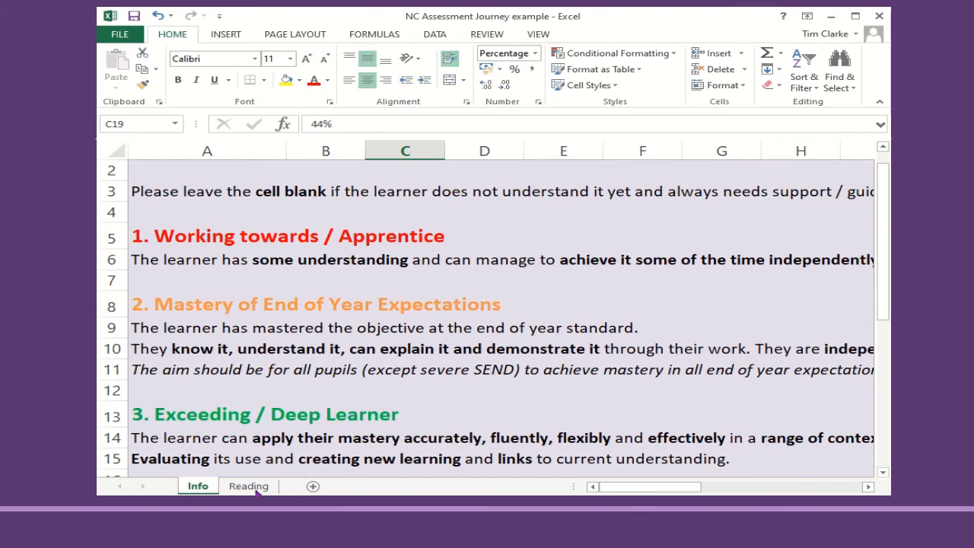
Show the Reading tracker sheet of the NC Assessment Journey example workbook
{"action": "left_click", "coordinate": [248, 485]}
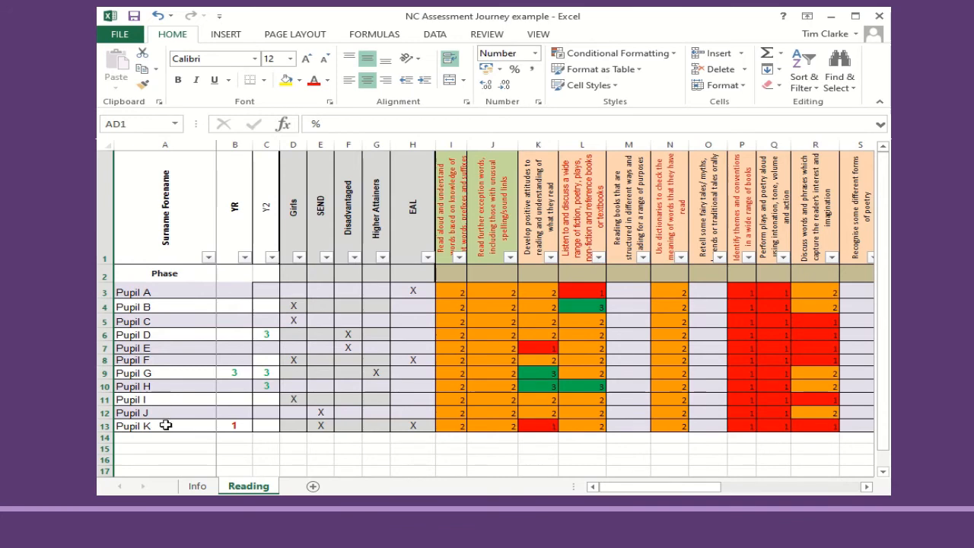
{"action": "mouse_move", "coordinate": [229, 252]}
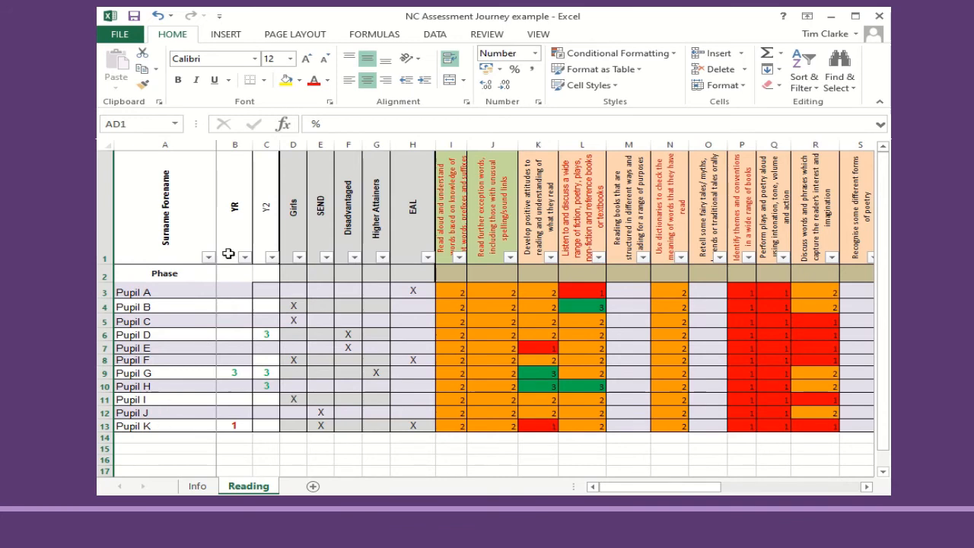
{"action": "mouse_move", "coordinate": [230, 227]}
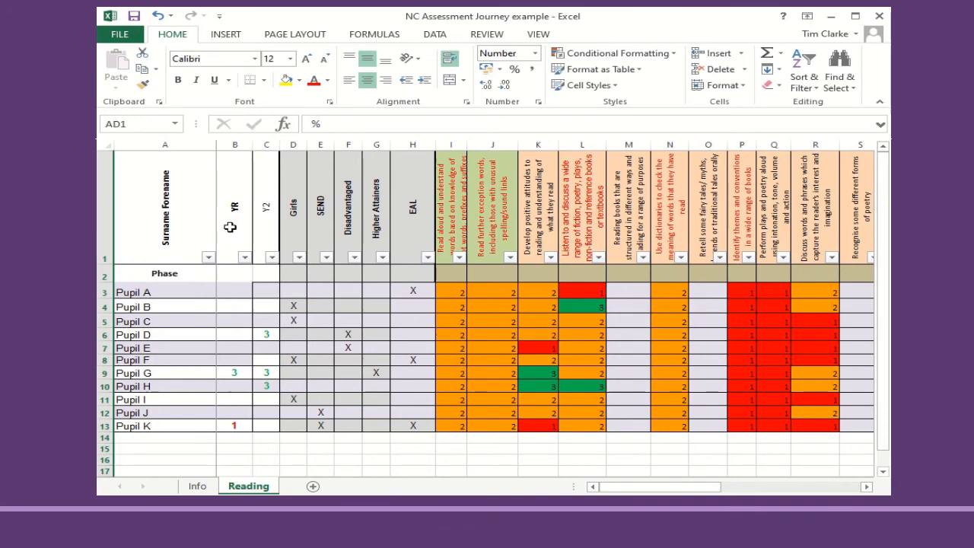
{"action": "mouse_move", "coordinate": [268, 232]}
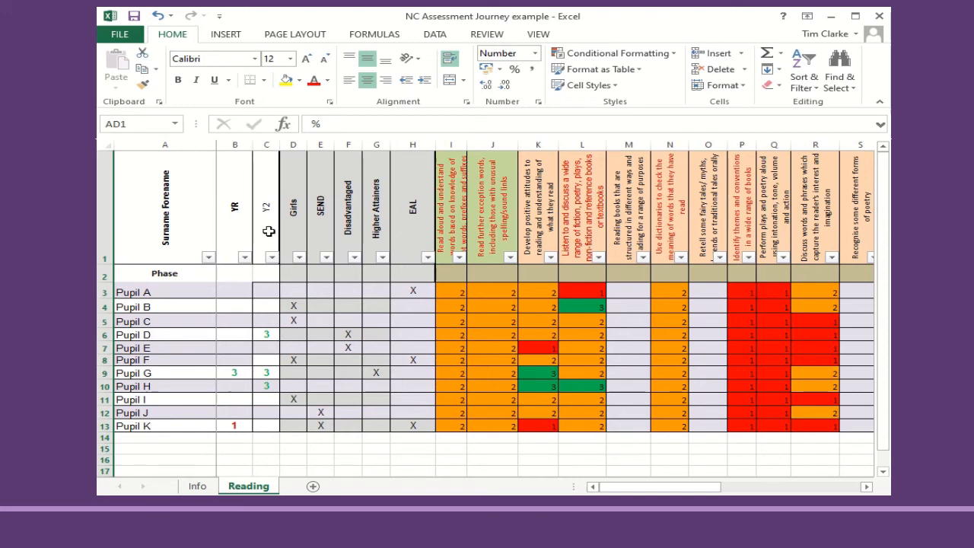
{"action": "mouse_move", "coordinate": [344, 227]}
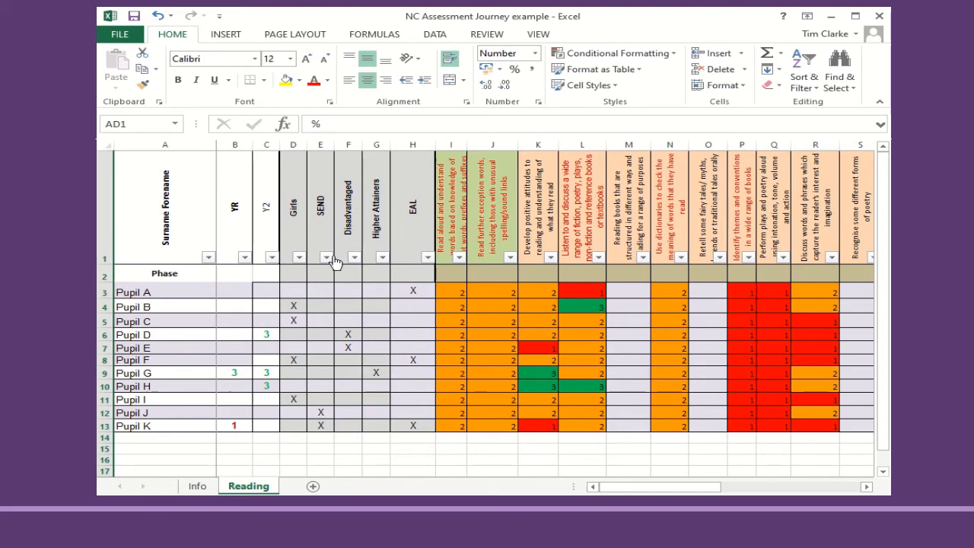
{"action": "left_click", "coordinate": [327, 257]}
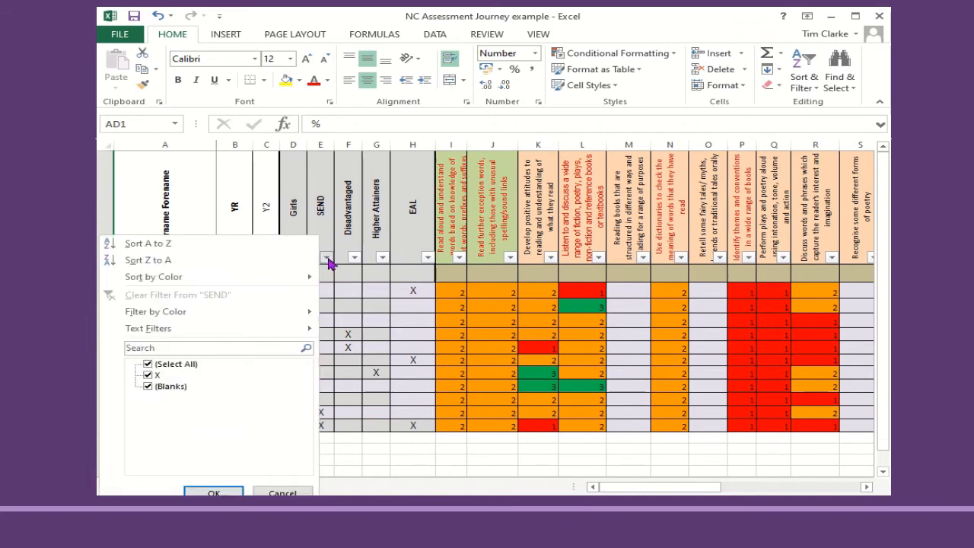
{"action": "left_click", "coordinate": [147, 362]}
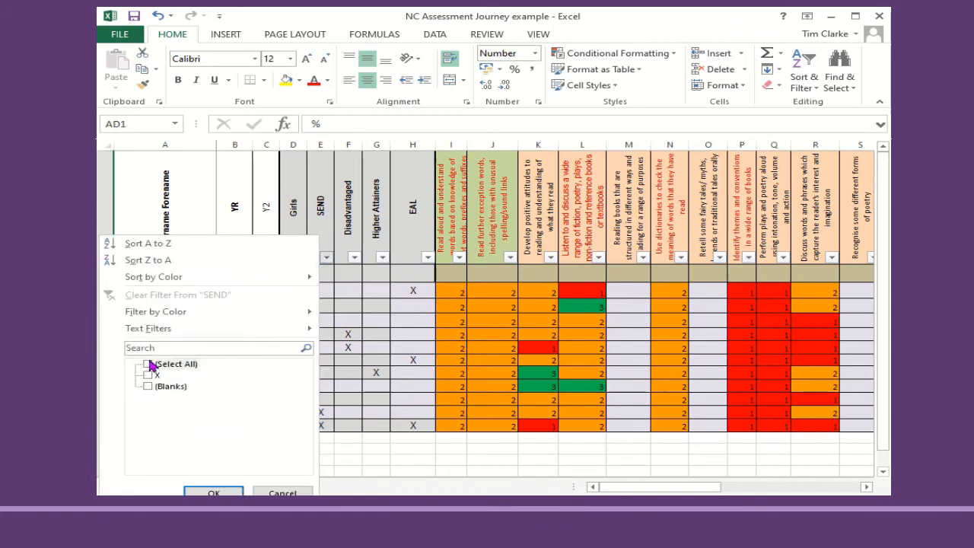
{"action": "left_click", "coordinate": [149, 374]}
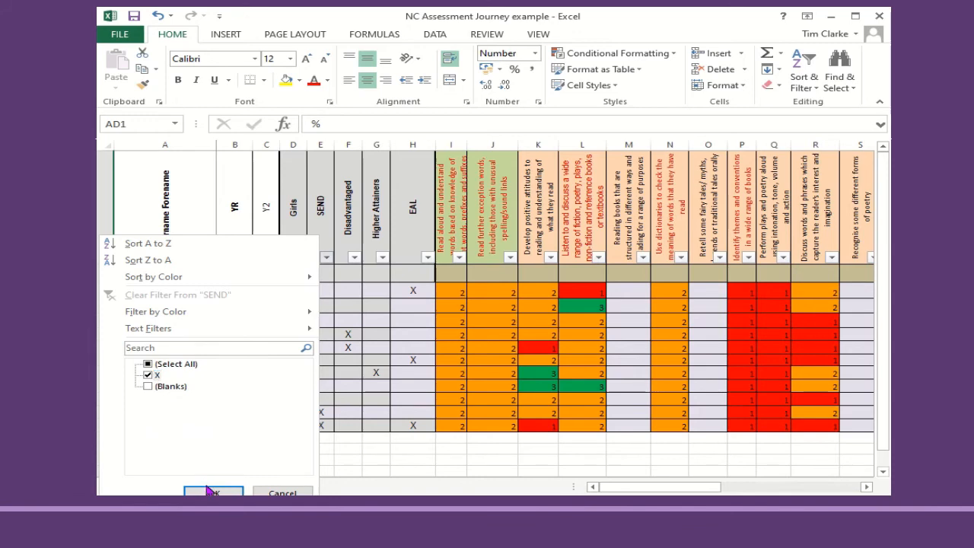
{"action": "left_click", "coordinate": [213, 493]}
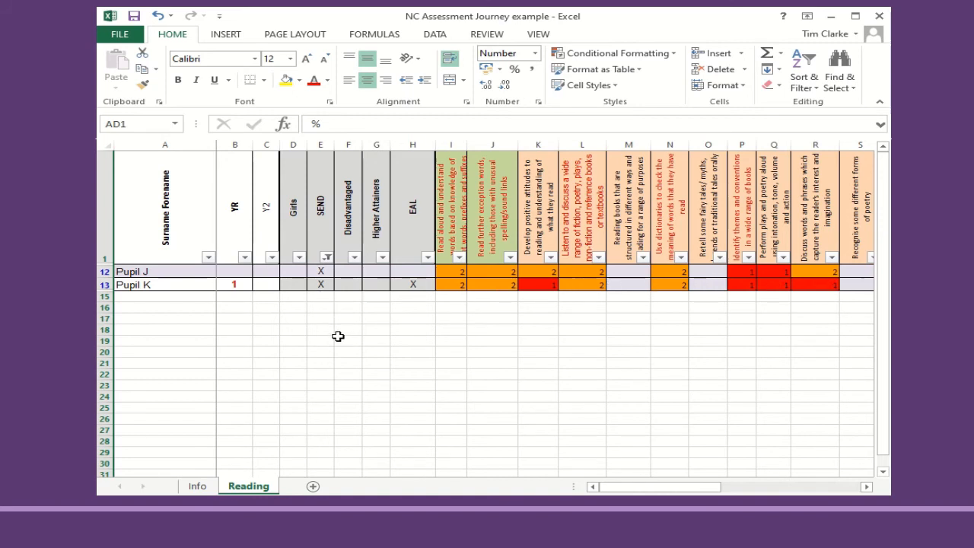
{"action": "left_click", "coordinate": [327, 256]}
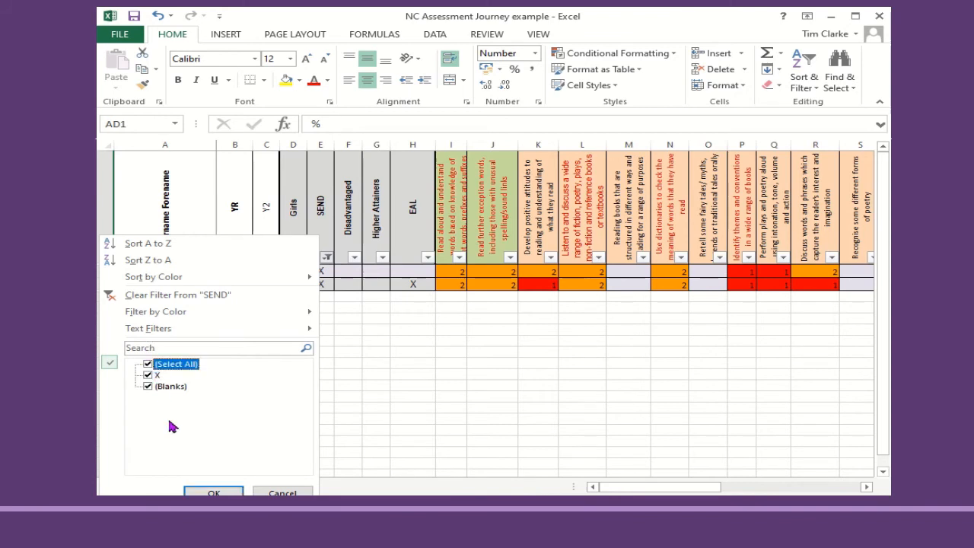
{"action": "left_click", "coordinate": [213, 493]}
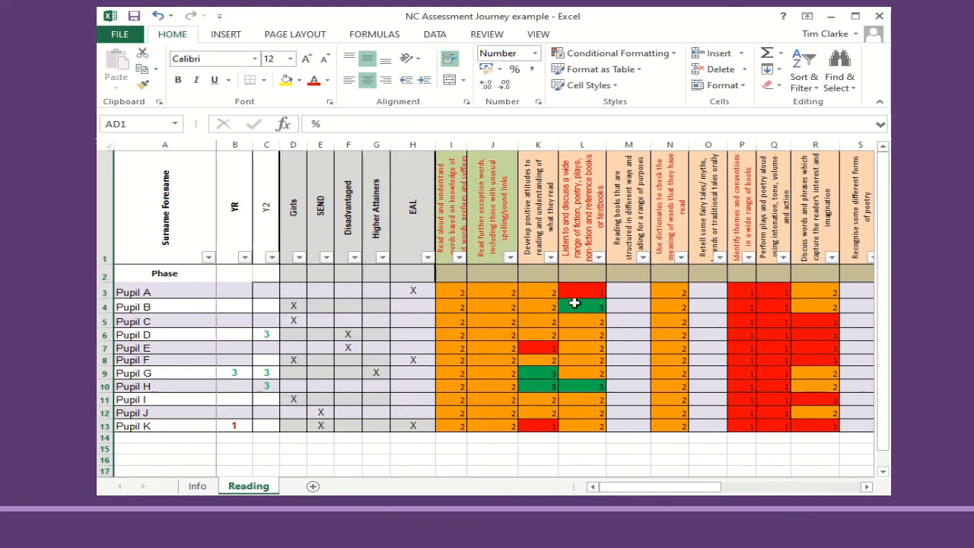
{"action": "left_click", "coordinate": [581, 306]}
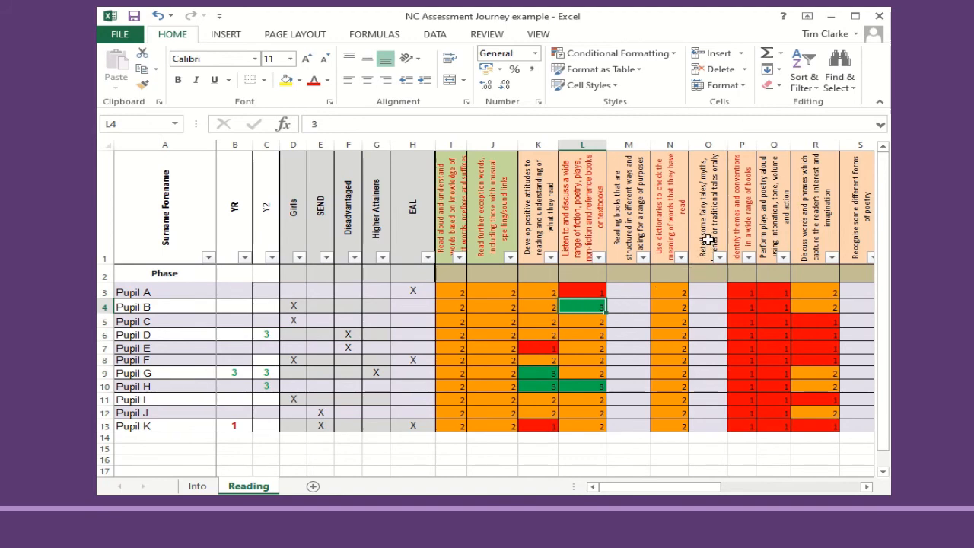
{"action": "mouse_move", "coordinate": [708, 228]}
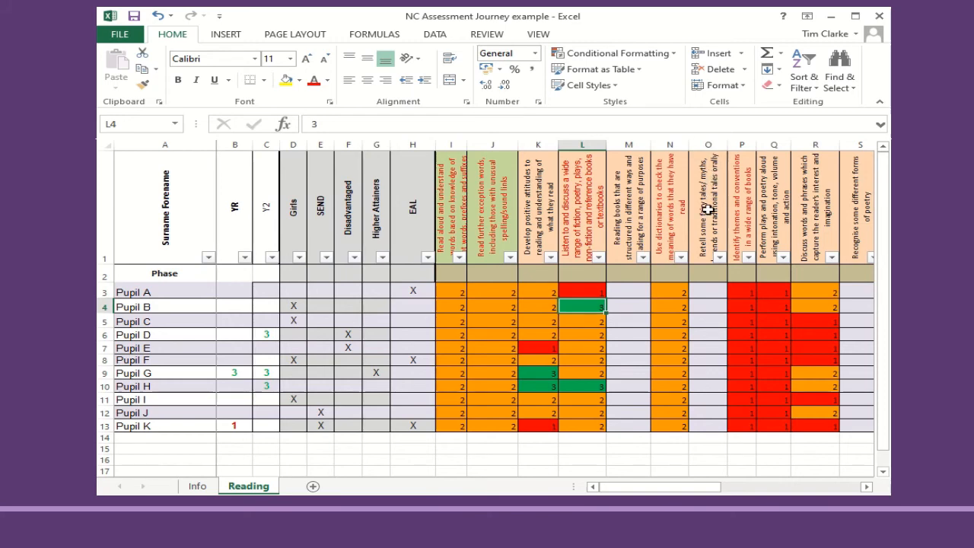
{"action": "left_click", "coordinate": [706, 207]}
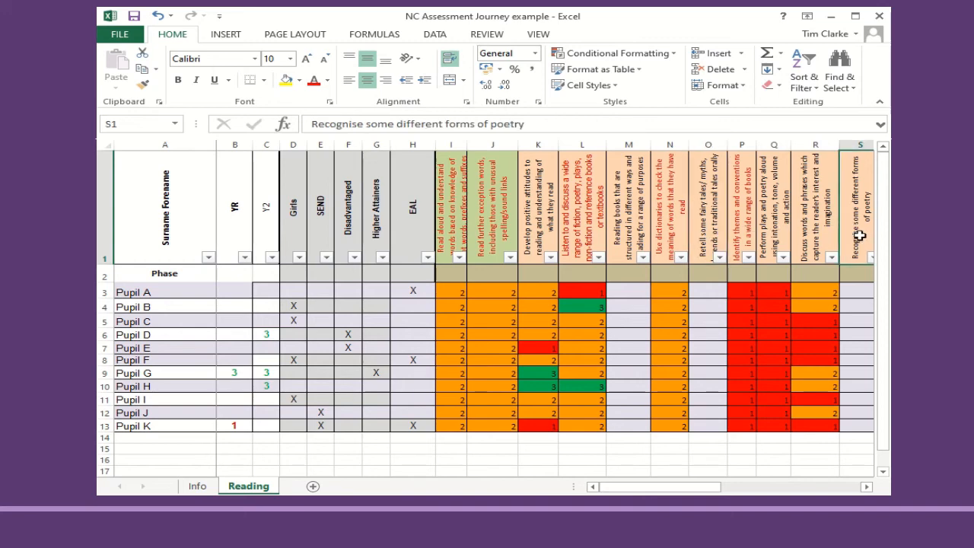
{"action": "mouse_move", "coordinate": [860, 236]}
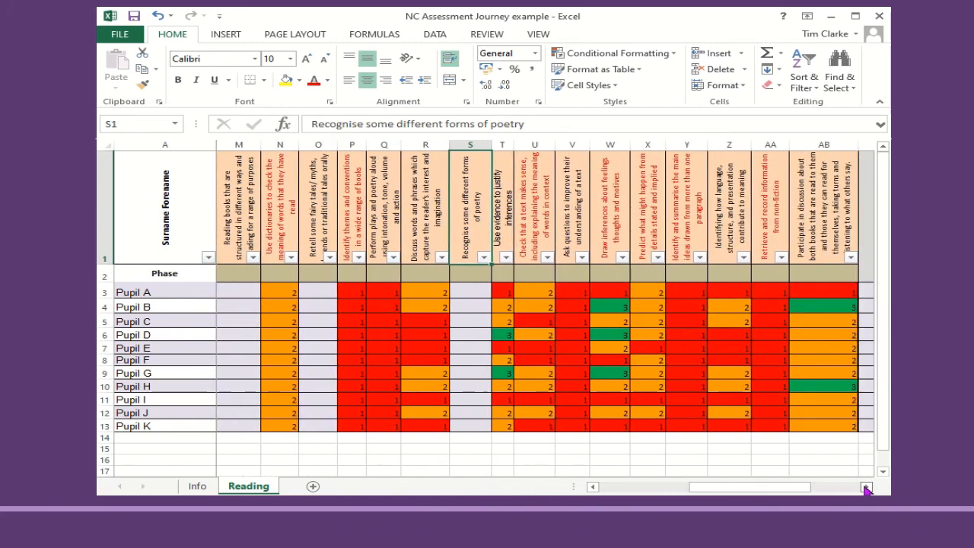
{"action": "mouse_move", "coordinate": [612, 204]}
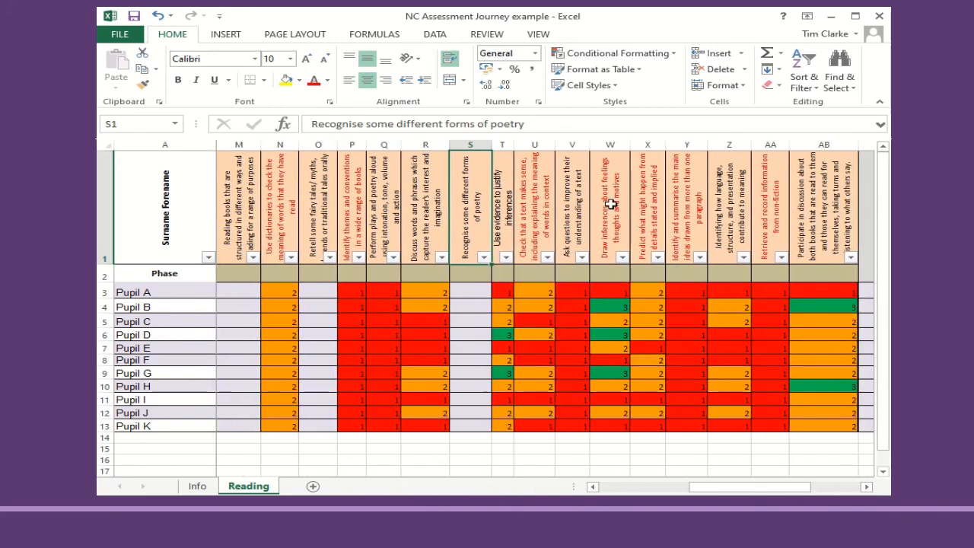
{"action": "left_click", "coordinate": [609, 201]}
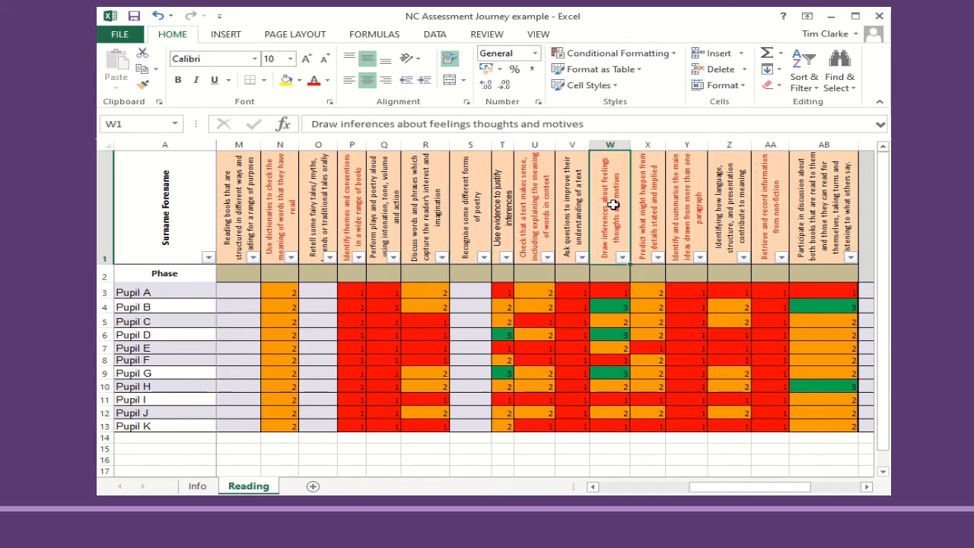
{"action": "mouse_move", "coordinate": [630, 257]}
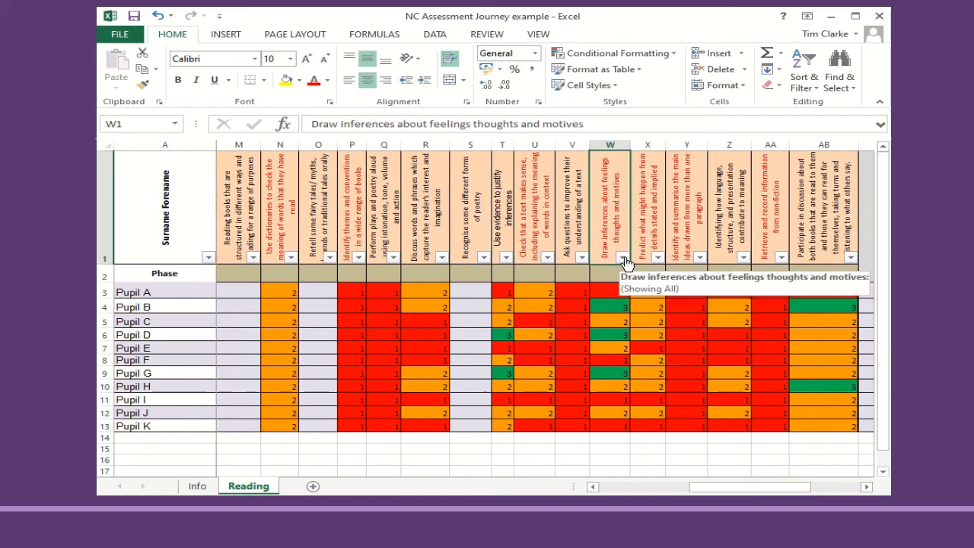
{"action": "left_click", "coordinate": [621, 257]}
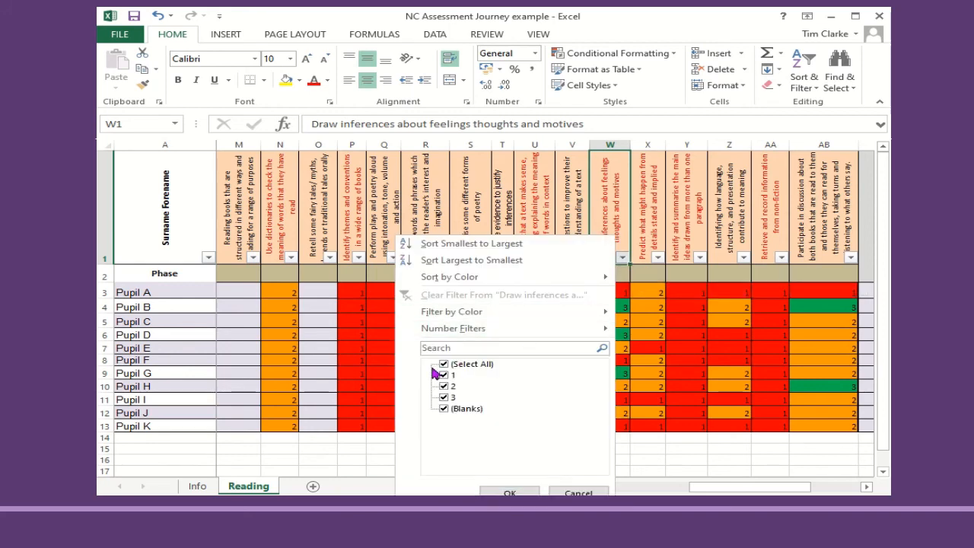
{"action": "left_click", "coordinate": [444, 363]}
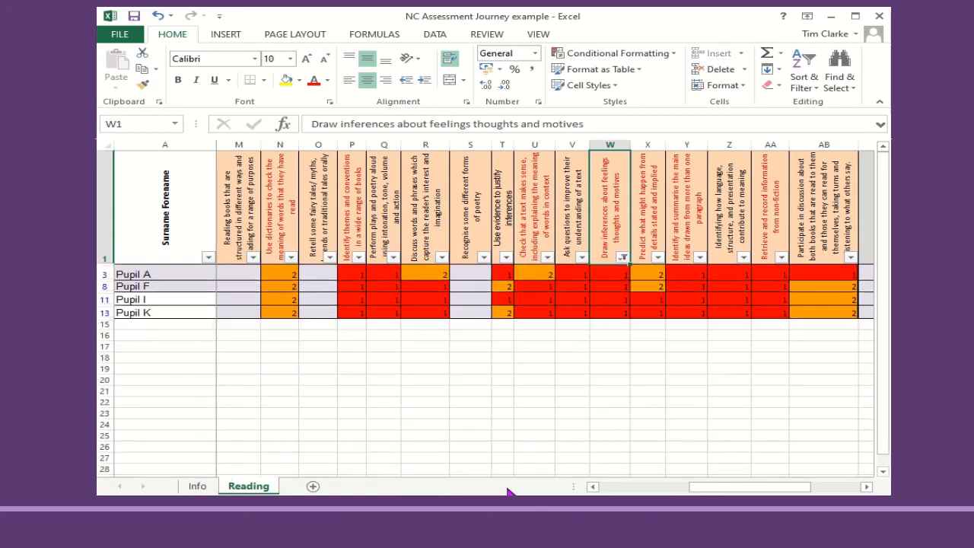
{"action": "mouse_move", "coordinate": [170, 274]}
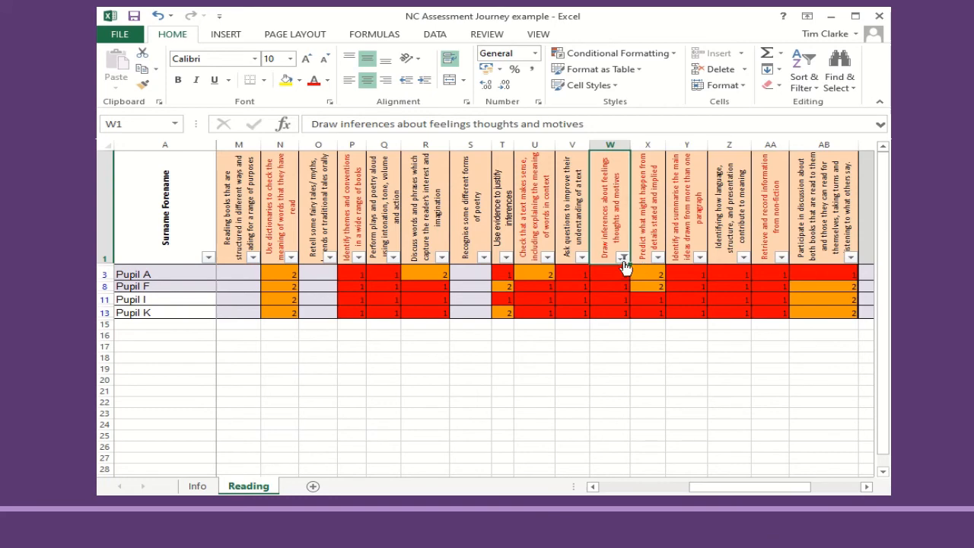
{"action": "left_click", "coordinate": [622, 257]}
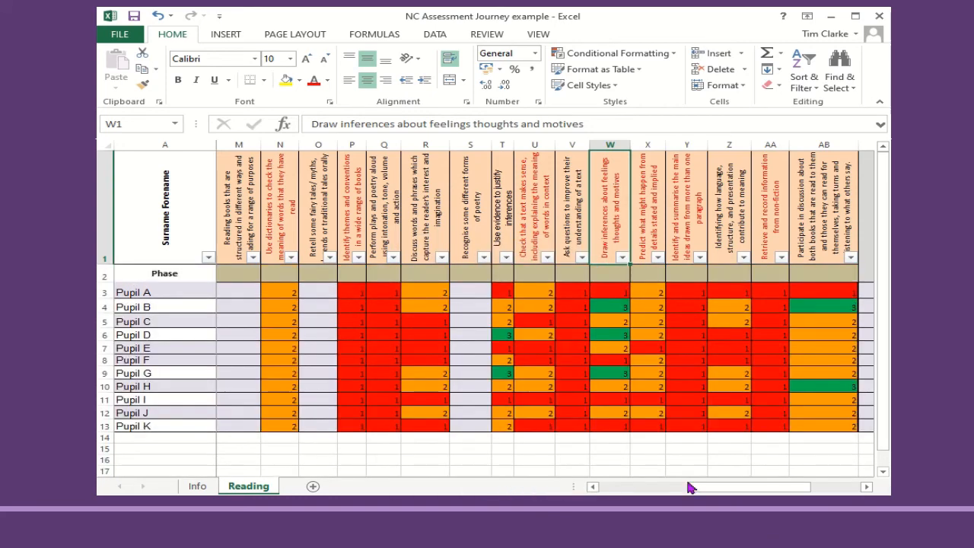
{"action": "scroll", "scroll_direction": "right", "scroll_amount": 3}
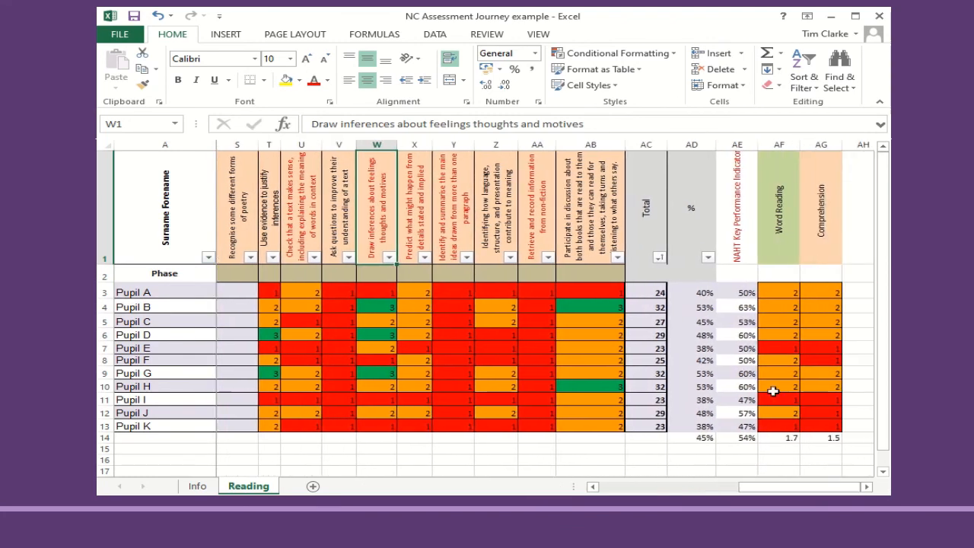
{"action": "mouse_move", "coordinate": [703, 291]}
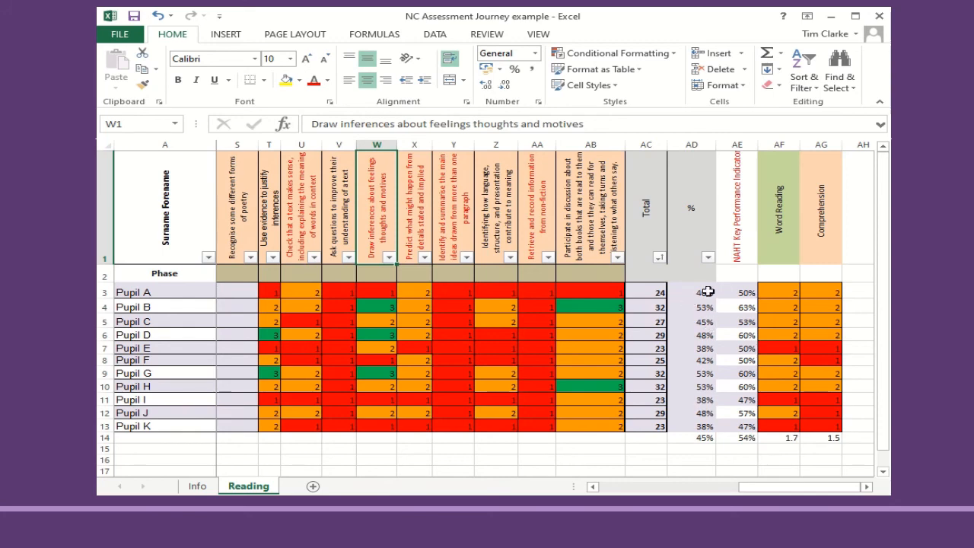
Format Pupil A's =AC3/60 score cell as Percentage with 0 decimal places
{"action": "left_click", "coordinate": [691, 293]}
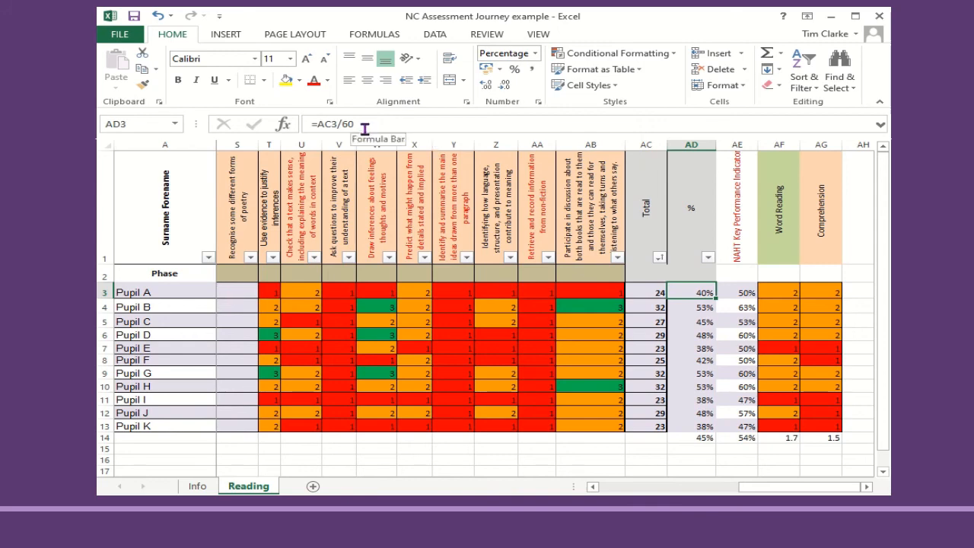
{"action": "mouse_move", "coordinate": [703, 292]}
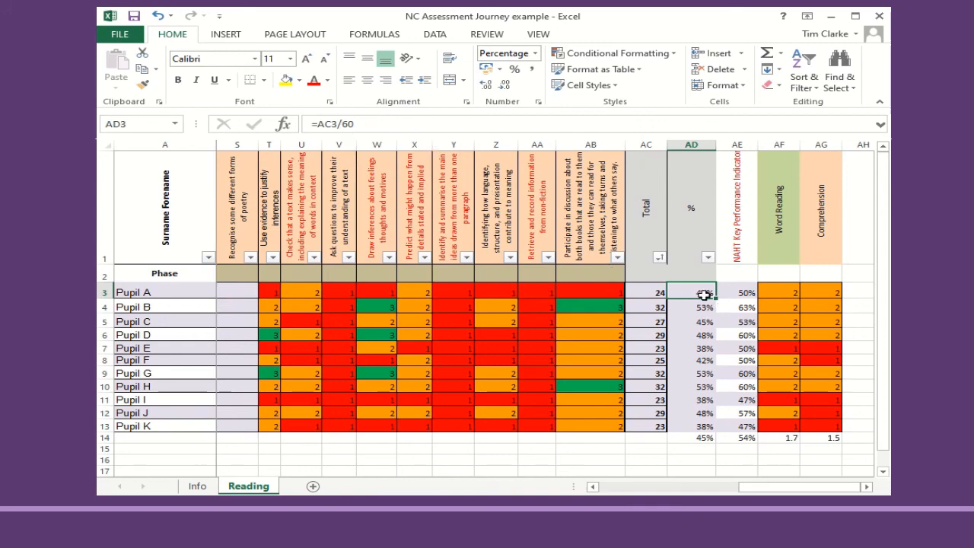
{"action": "right_click", "coordinate": [691, 293]}
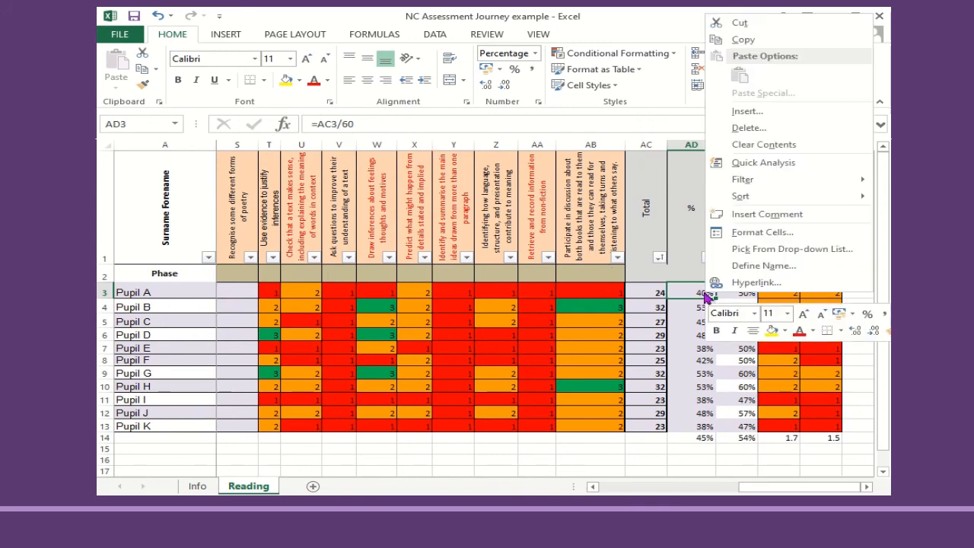
{"action": "mouse_move", "coordinate": [761, 231]}
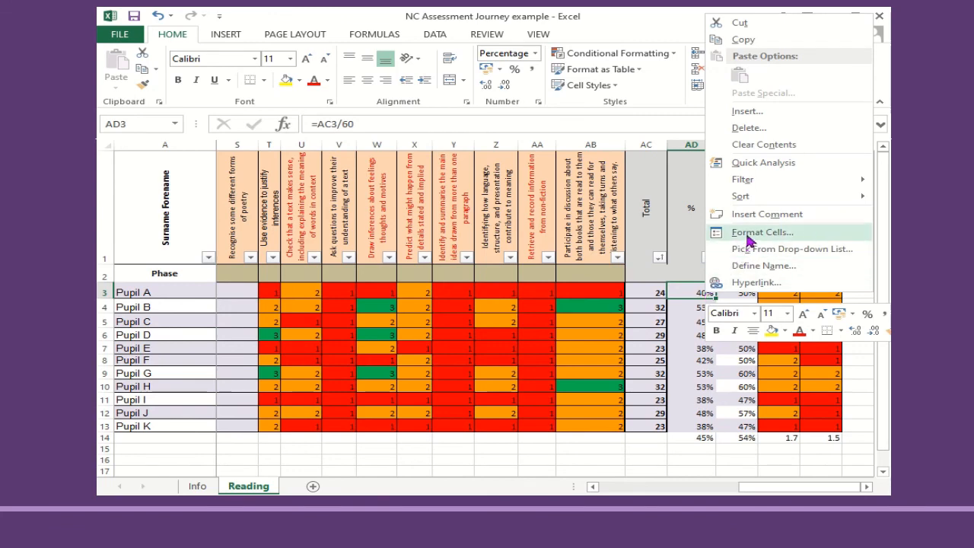
{"action": "left_click", "coordinate": [761, 231]}
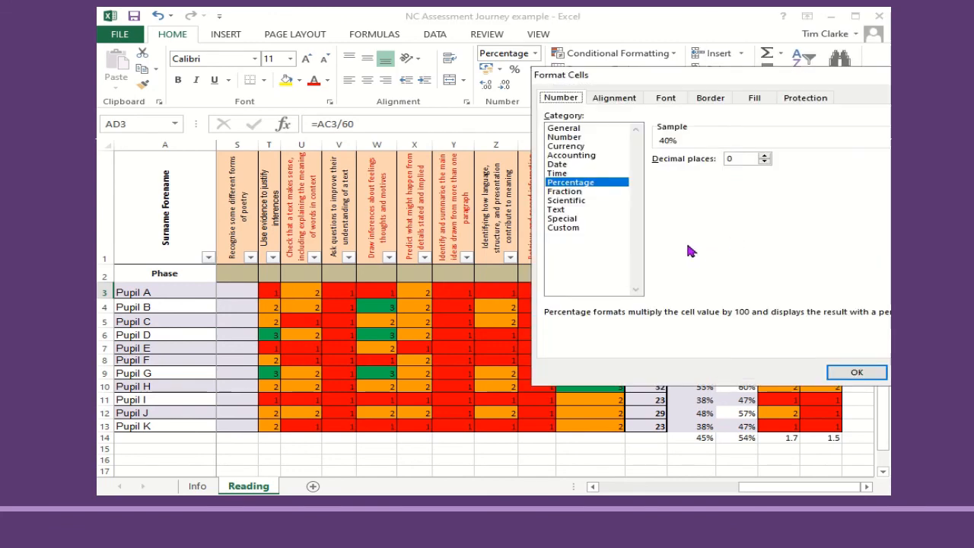
{"action": "mouse_move", "coordinate": [612, 190]}
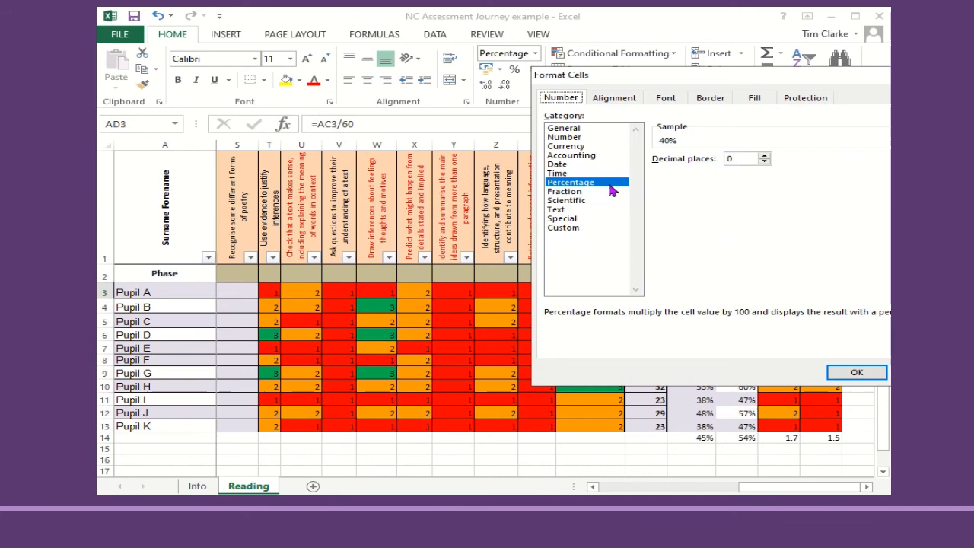
{"action": "mouse_move", "coordinate": [709, 173]}
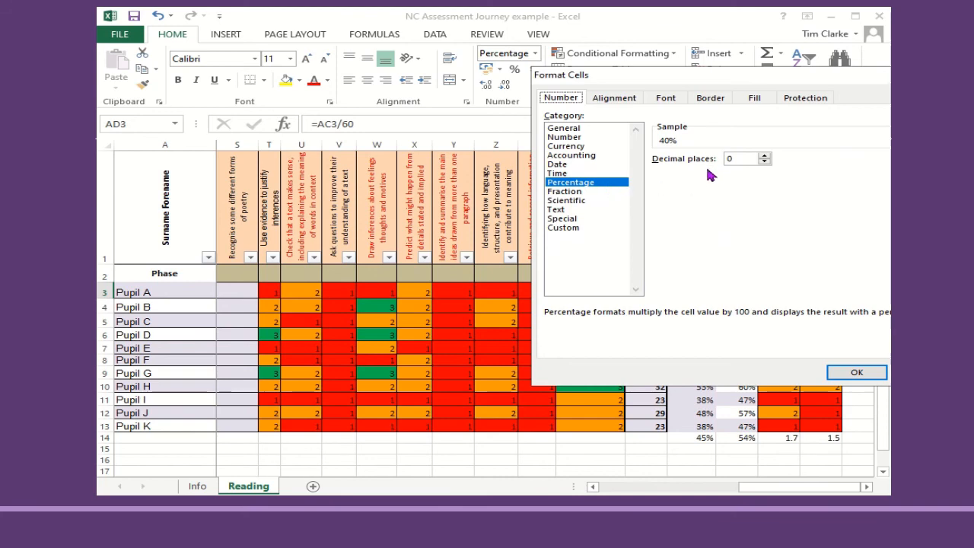
{"action": "left_click", "coordinate": [855, 371]}
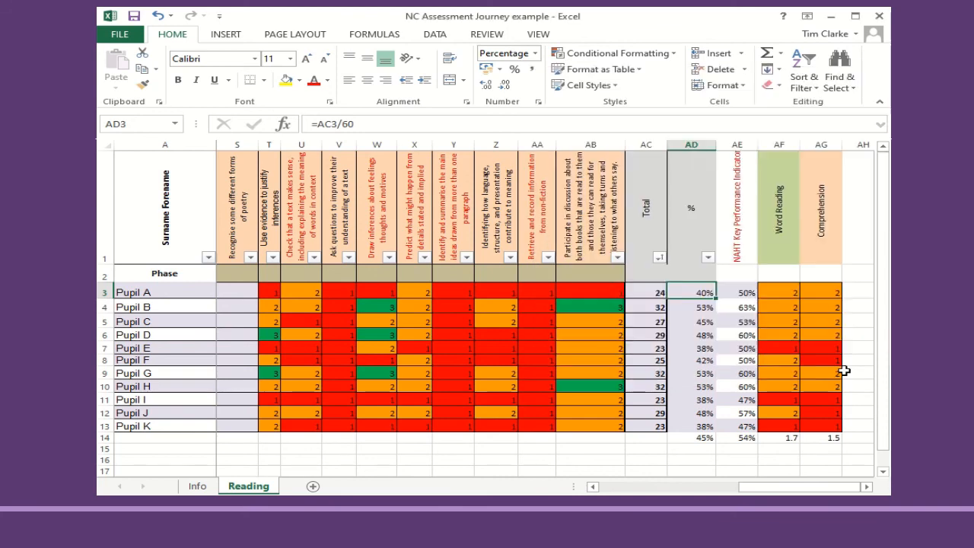